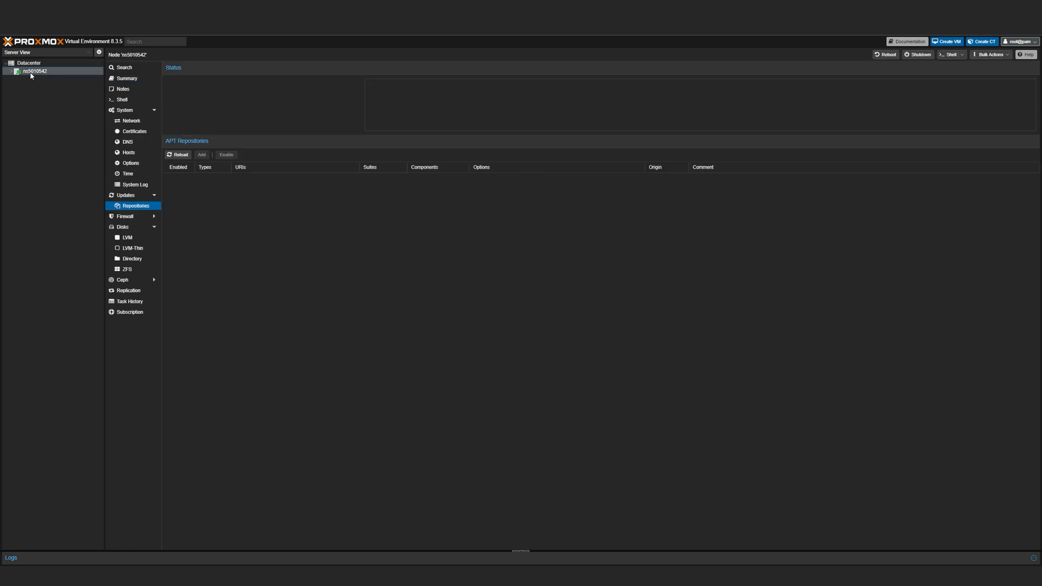
Show host node ns5010542's network interfaces listing eno1, eno2 and the vmbr0 bridge.
left_click(178, 154)
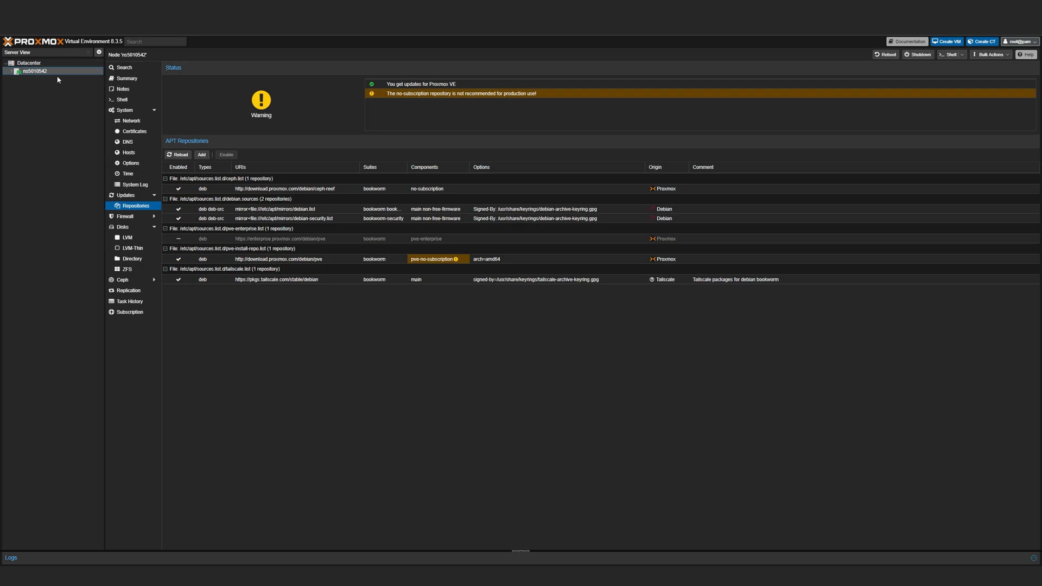
left_click(131, 121)
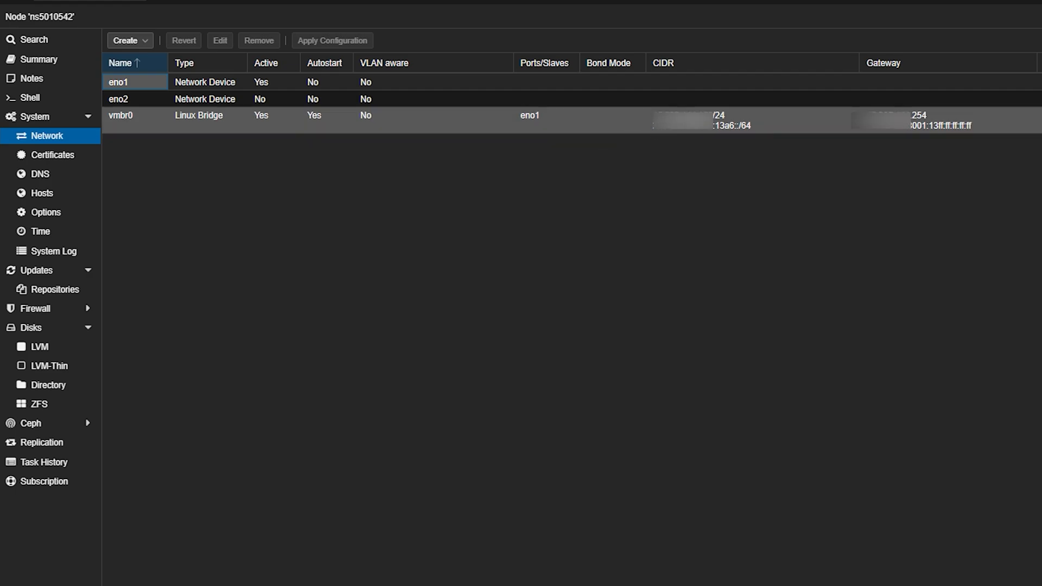
mouse_move(667, 130)
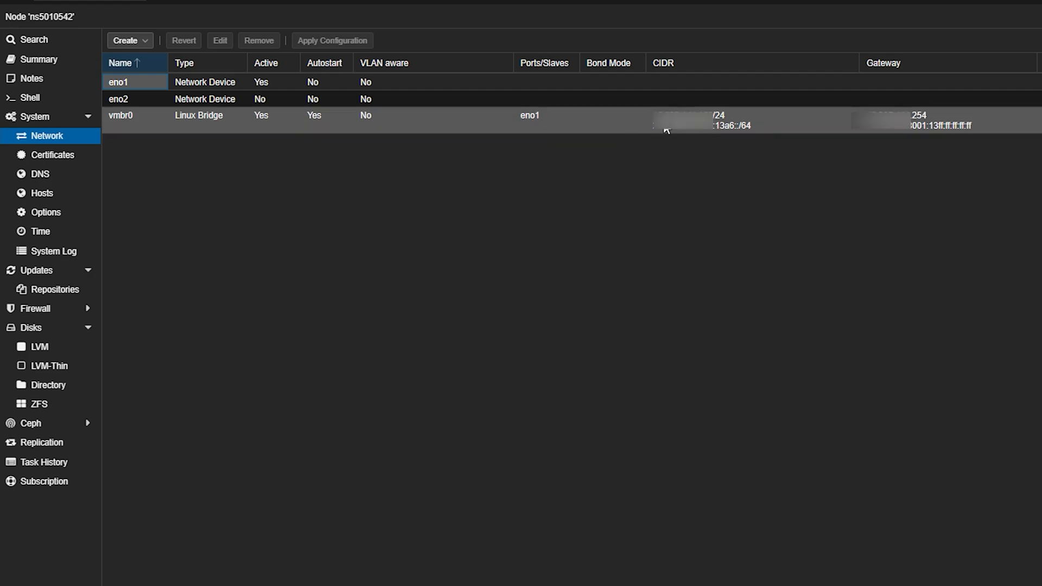
mouse_move(857, 131)
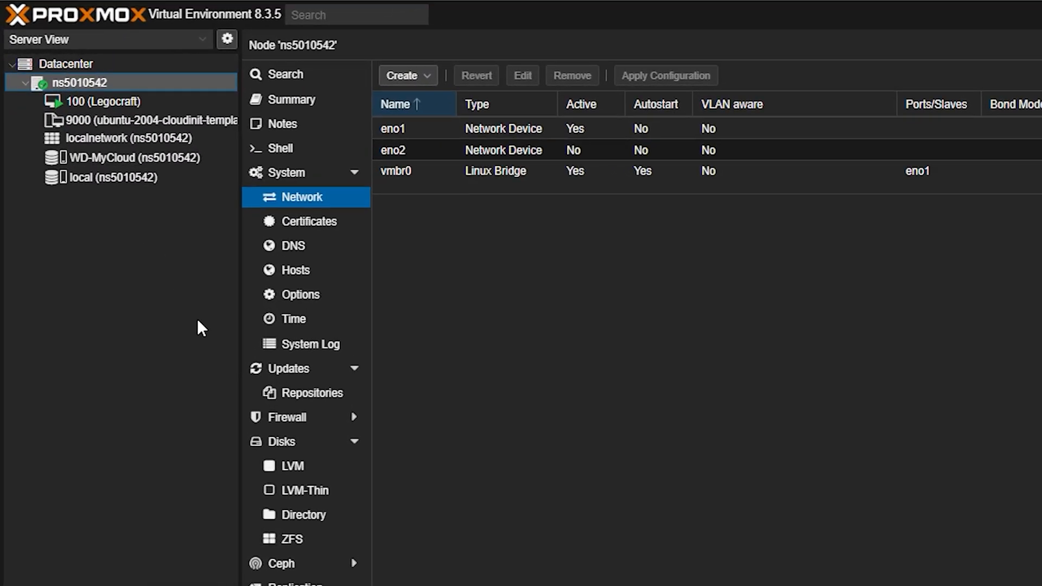
mouse_move(956, 465)
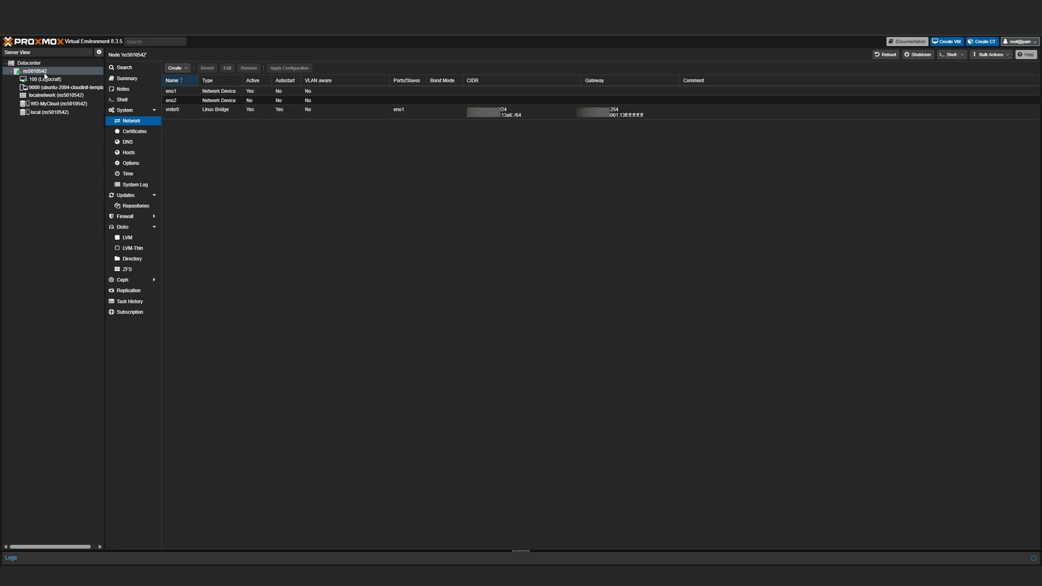
View VM 100 (Legocraft), briefly review the Create VM wizard's OS and General settings, then cancel it.
left_click(44, 79)
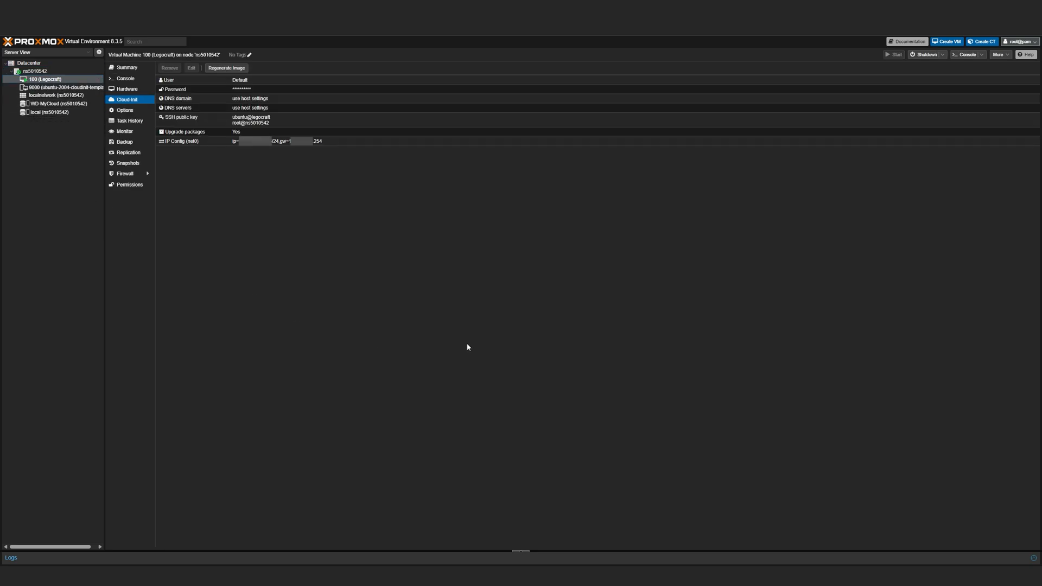
left_click(56, 94)
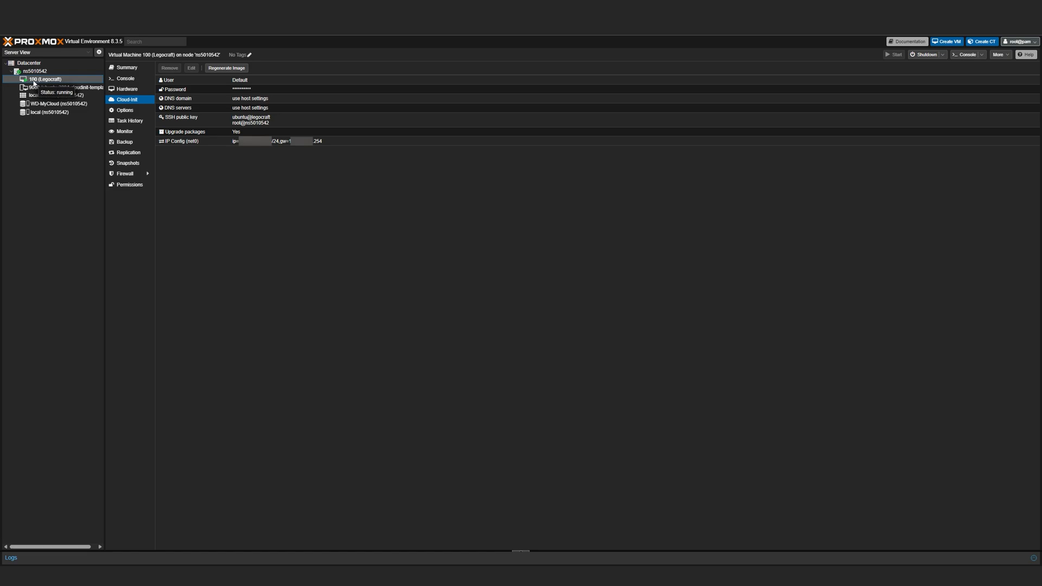
left_click(945, 41)
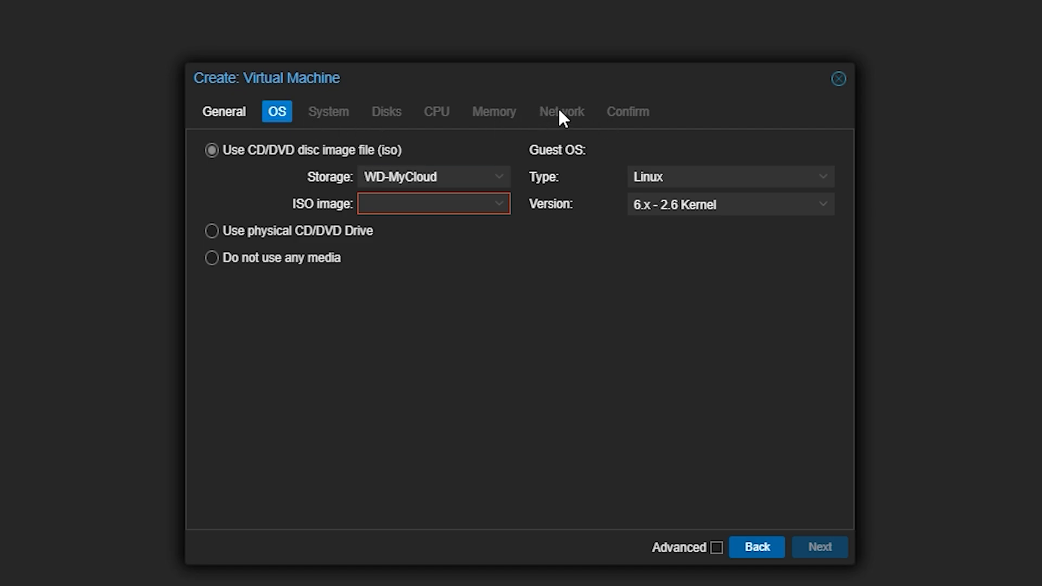
mouse_move(393, 129)
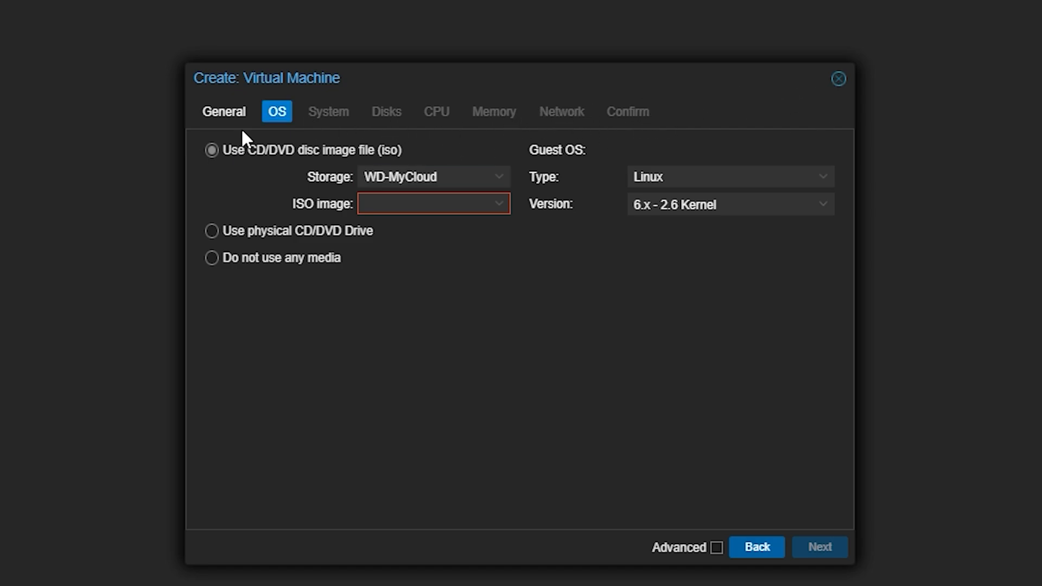
mouse_move(344, 125)
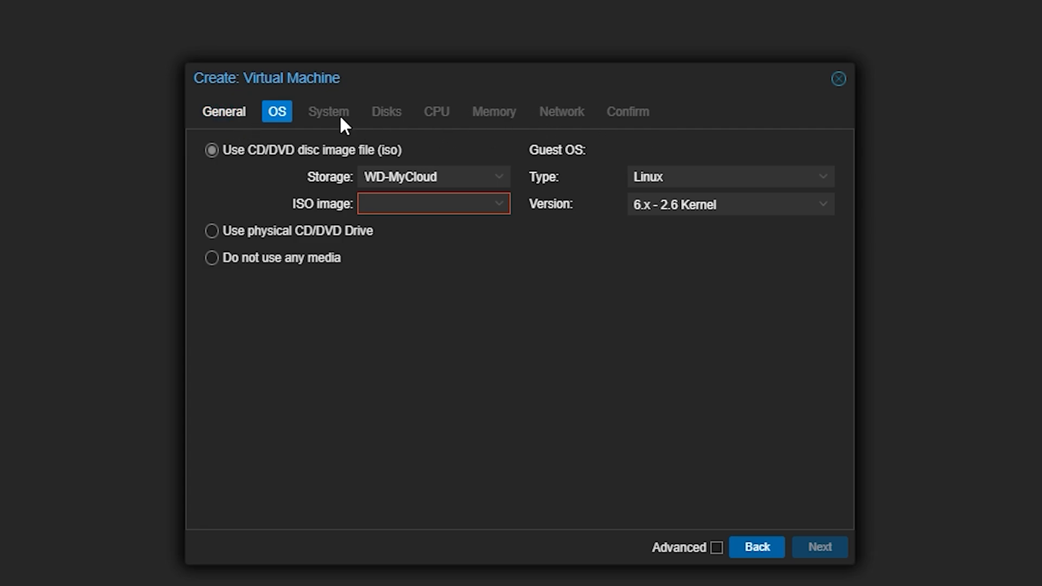
left_click(223, 111)
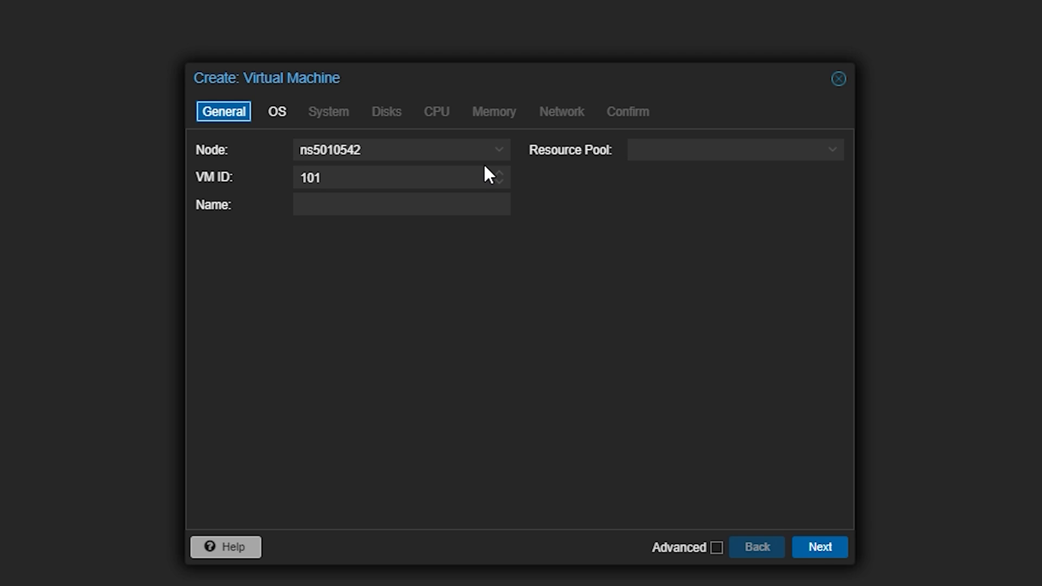
left_click(837, 79)
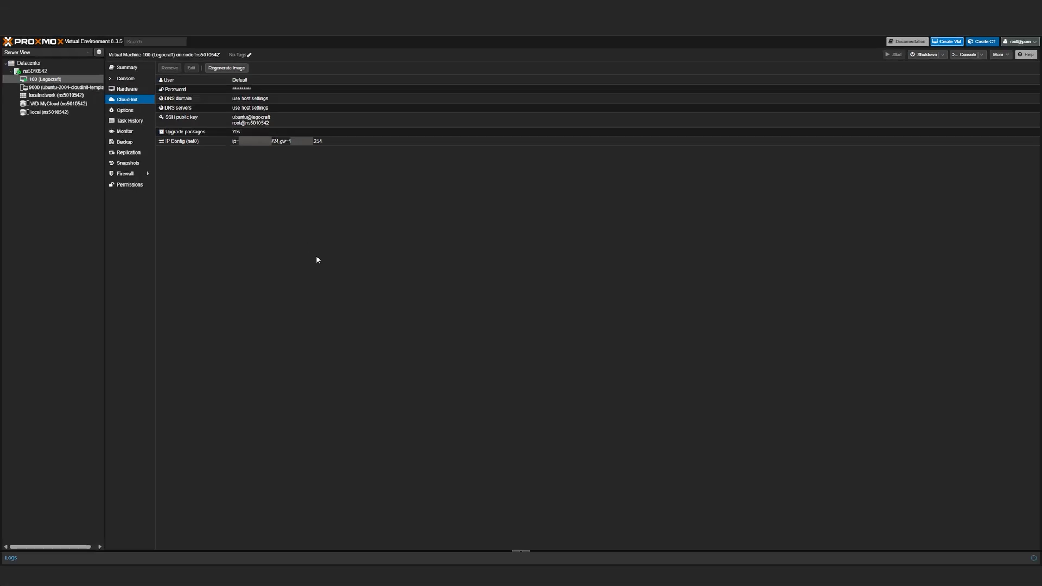
mouse_move(80, 115)
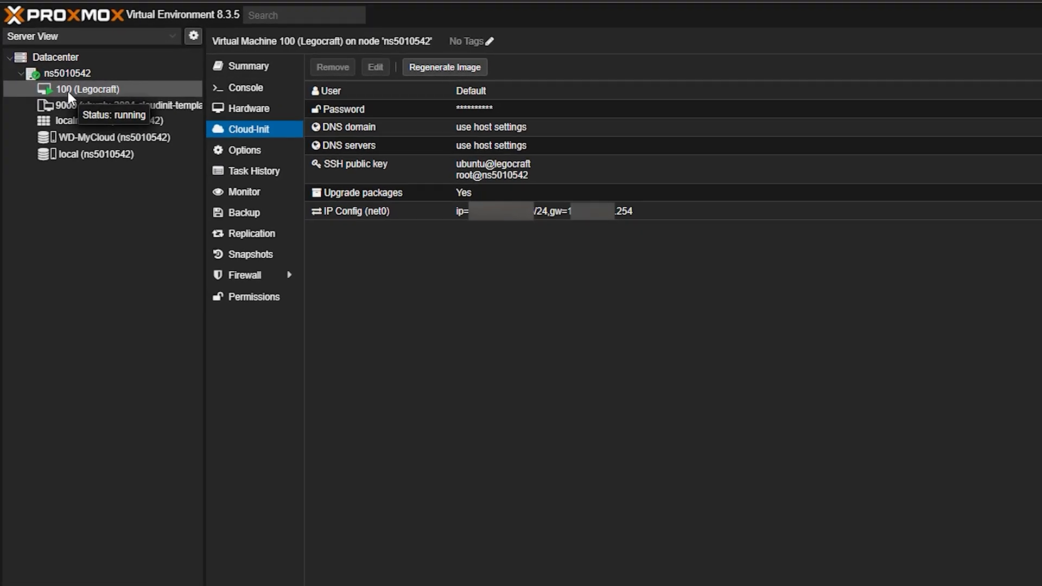
Switch from VM 100 to template VM 9000 (ubuntu-2004-cloudinit-template) and show its Cloud-Init panel.
right_click(85, 88)
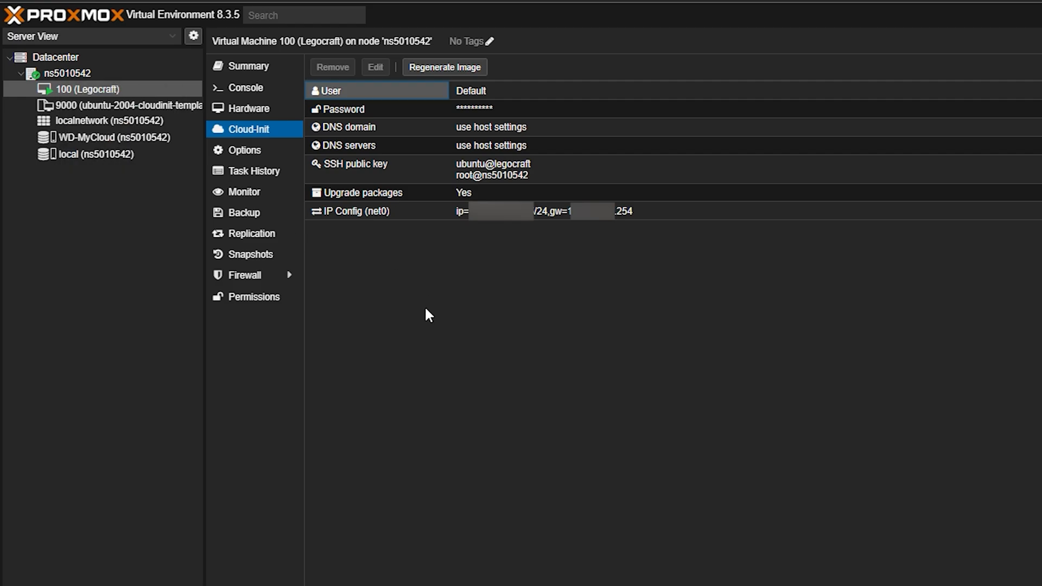
mouse_move(244, 149)
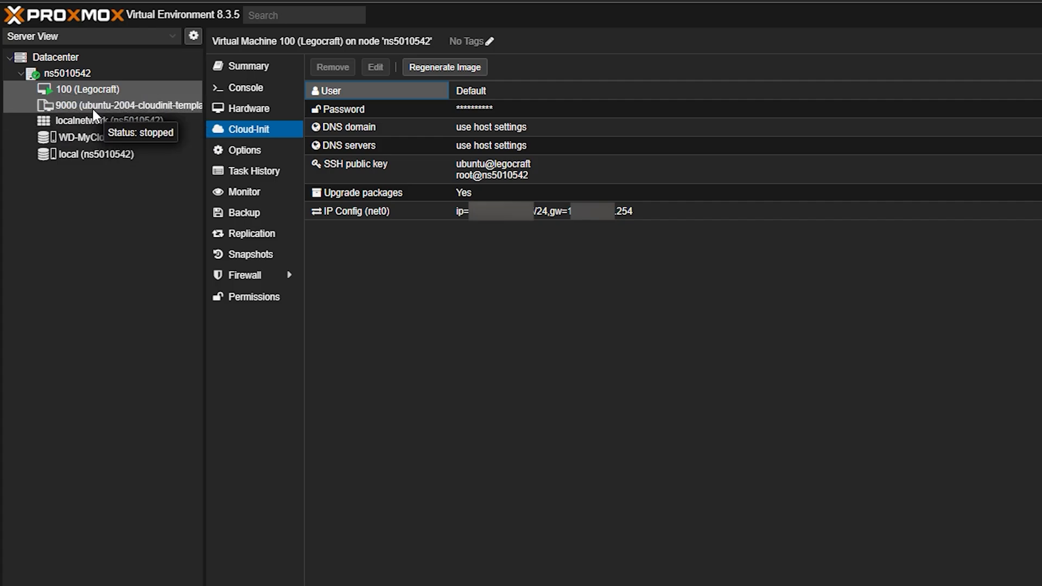
left_click(126, 106)
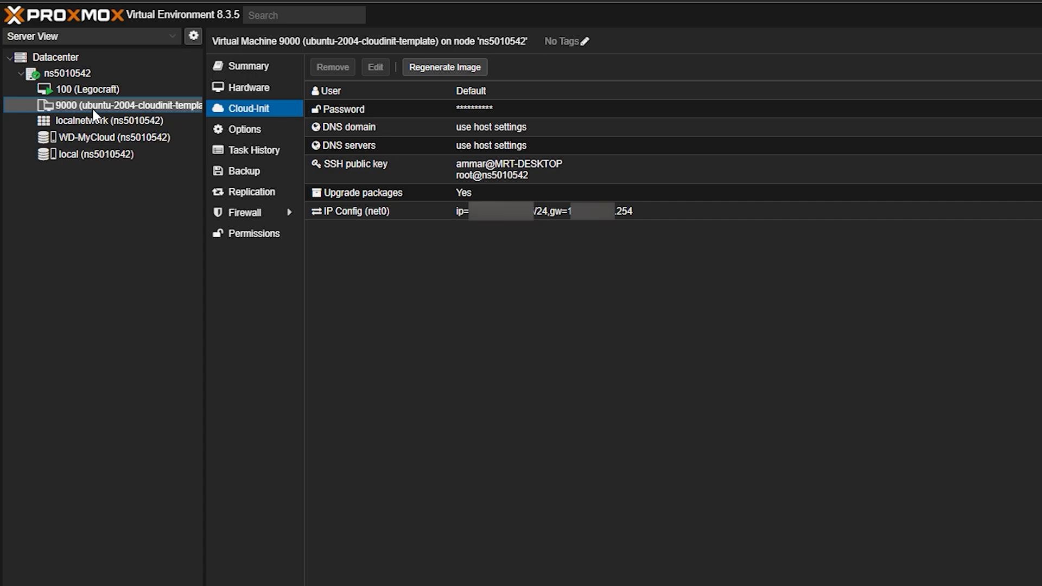
left_click(248, 87)
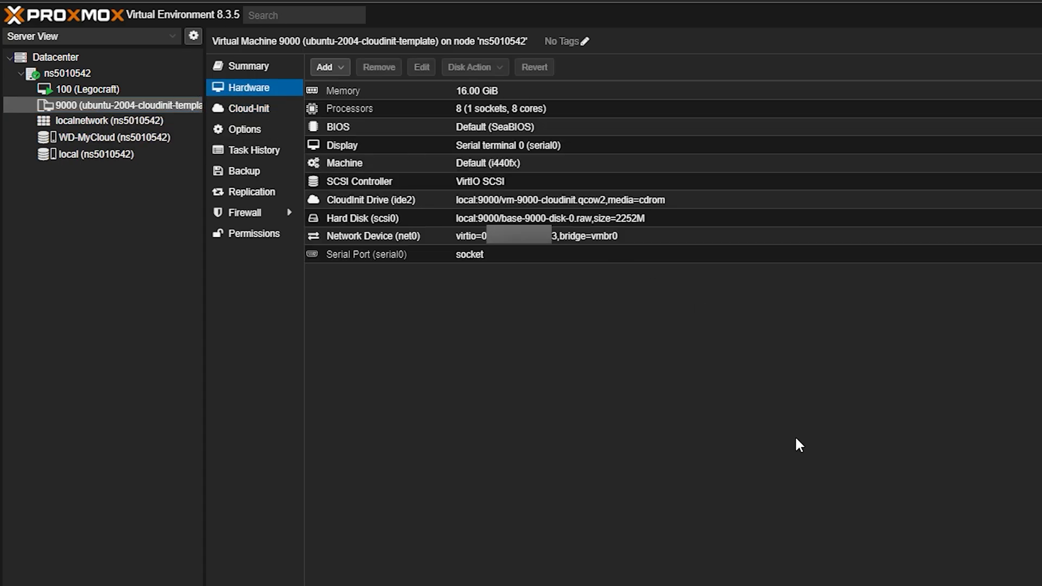
left_click(328, 67)
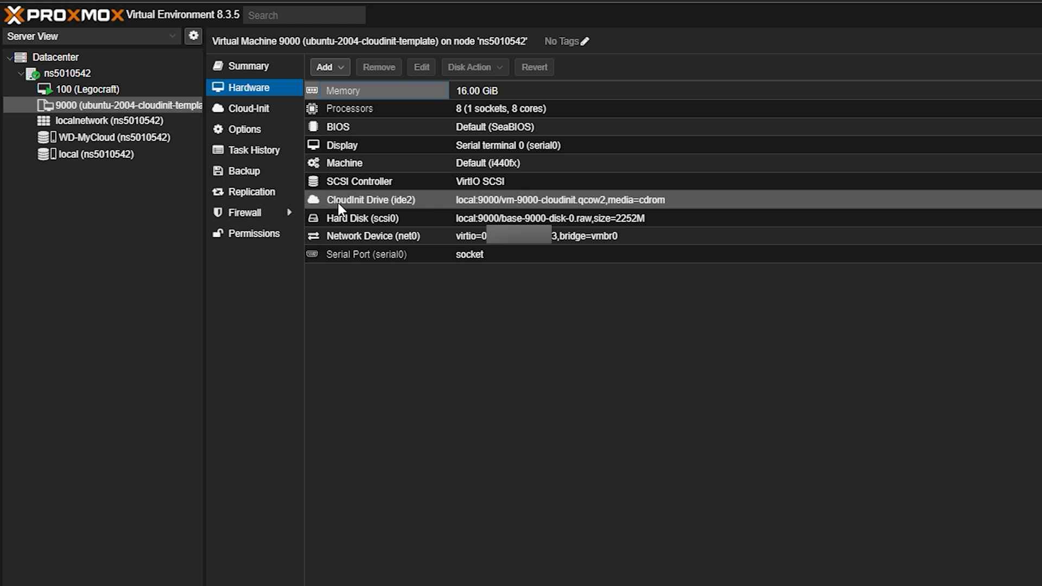
mouse_move(438, 208)
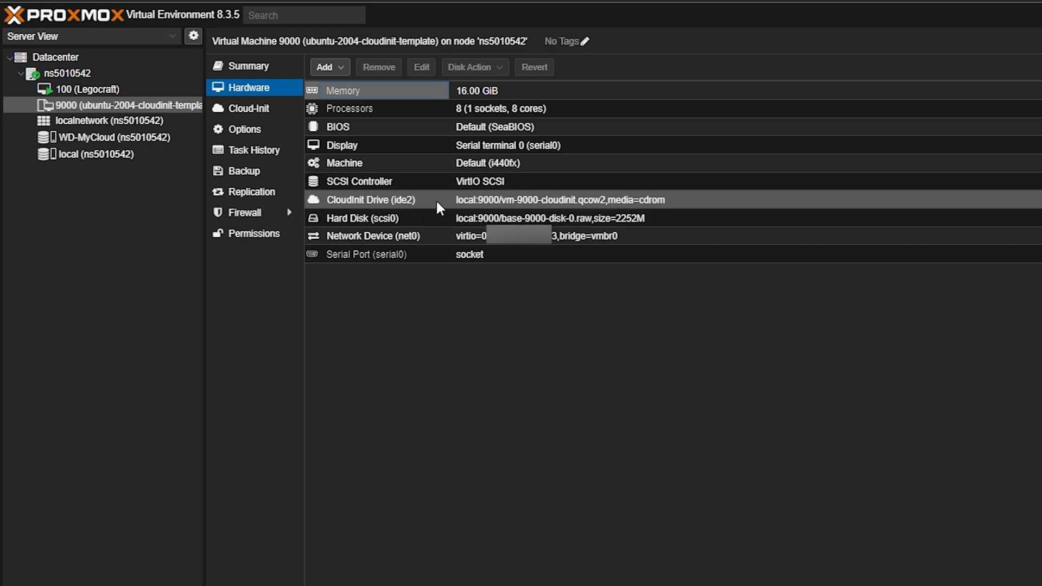
mouse_move(250, 108)
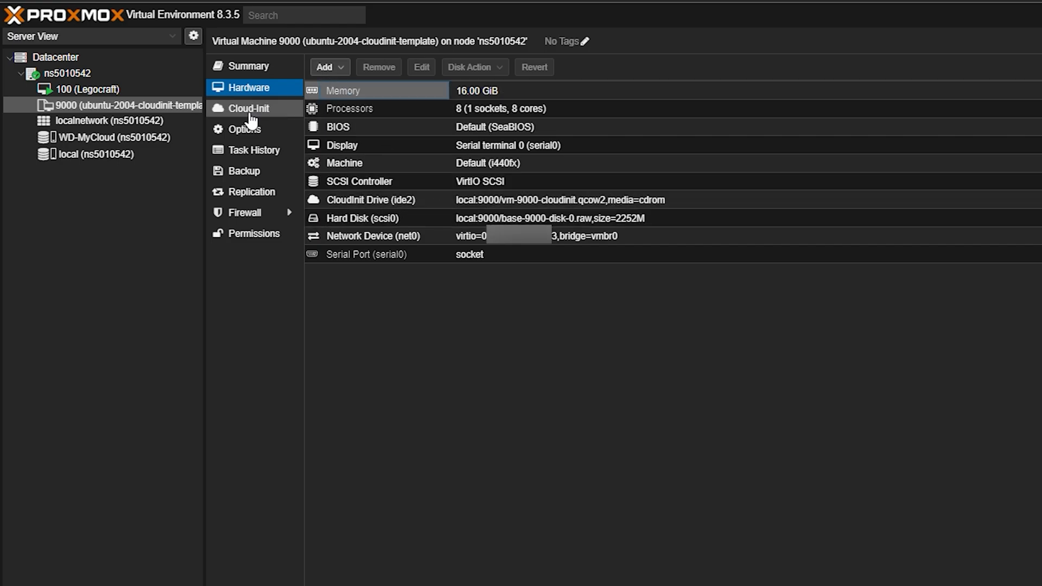
left_click(325, 66)
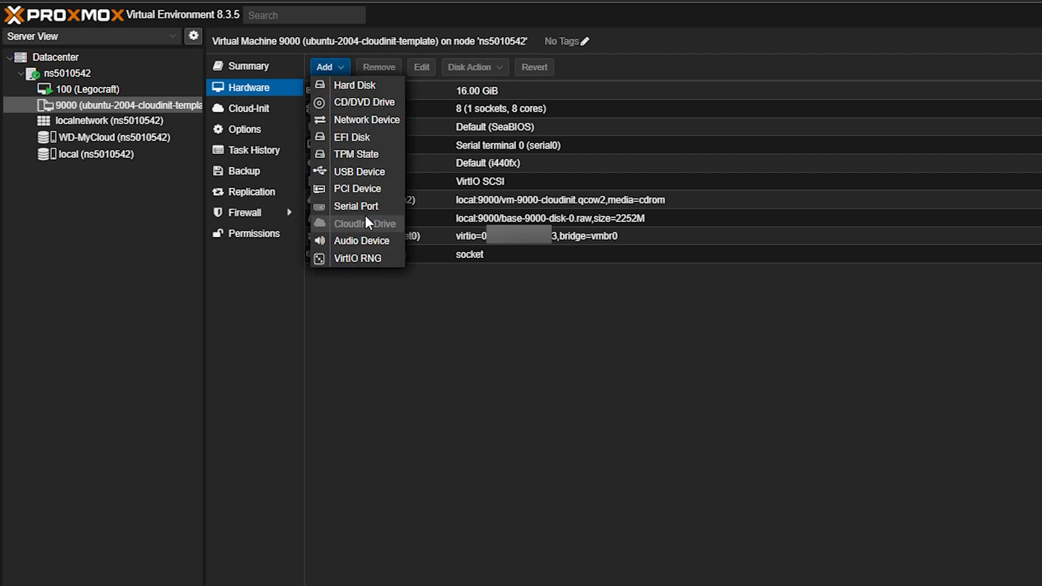
left_click(545, 303)
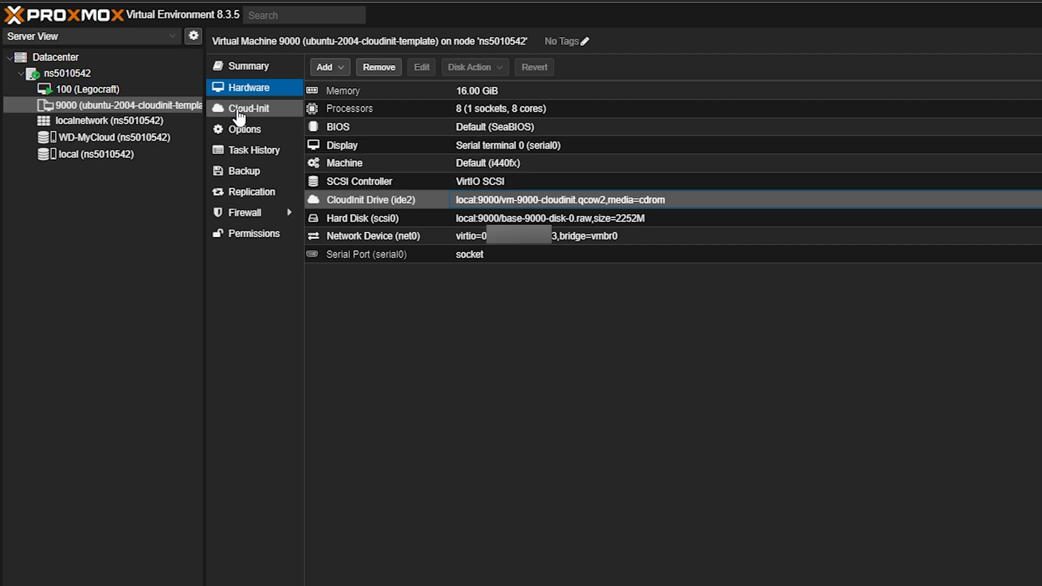
left_click(250, 108)
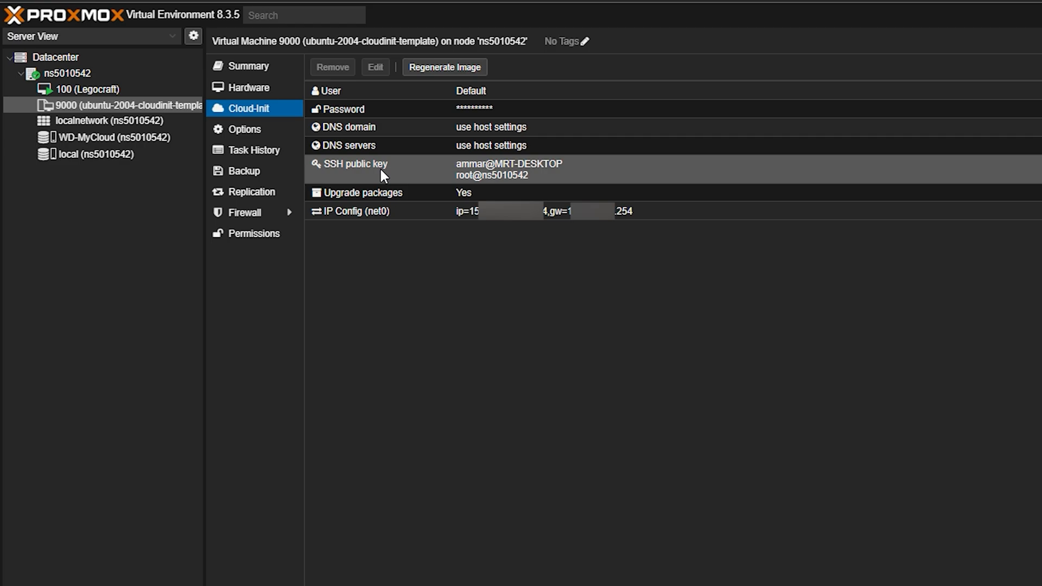
left_click(376, 90)
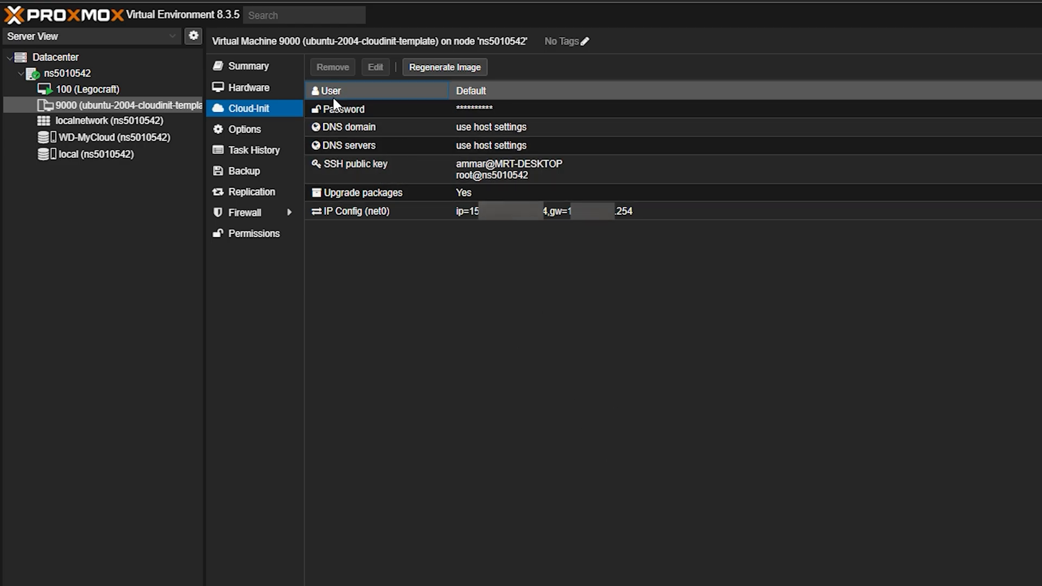
mouse_move(499, 105)
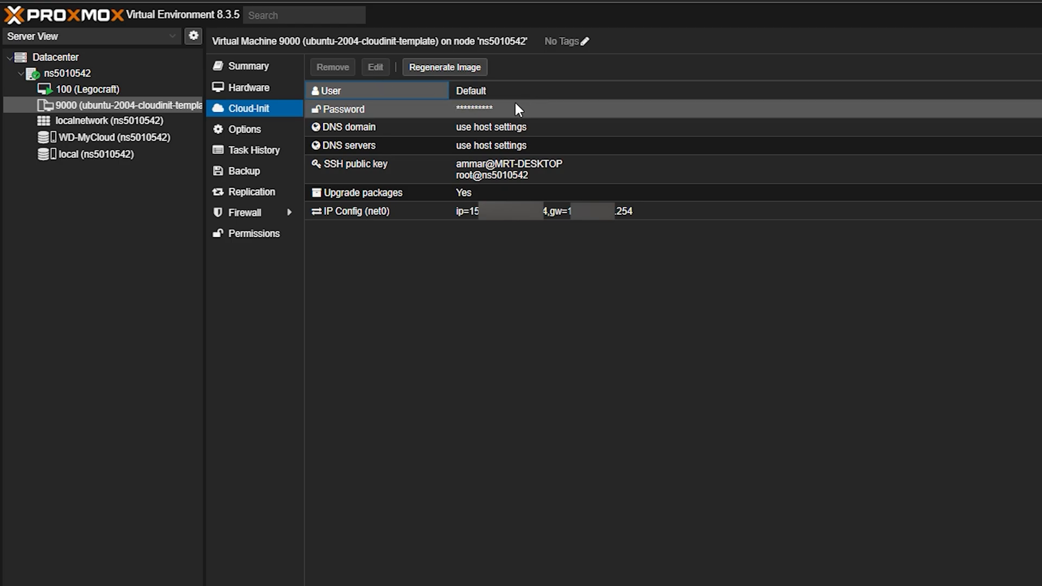
mouse_move(511, 116)
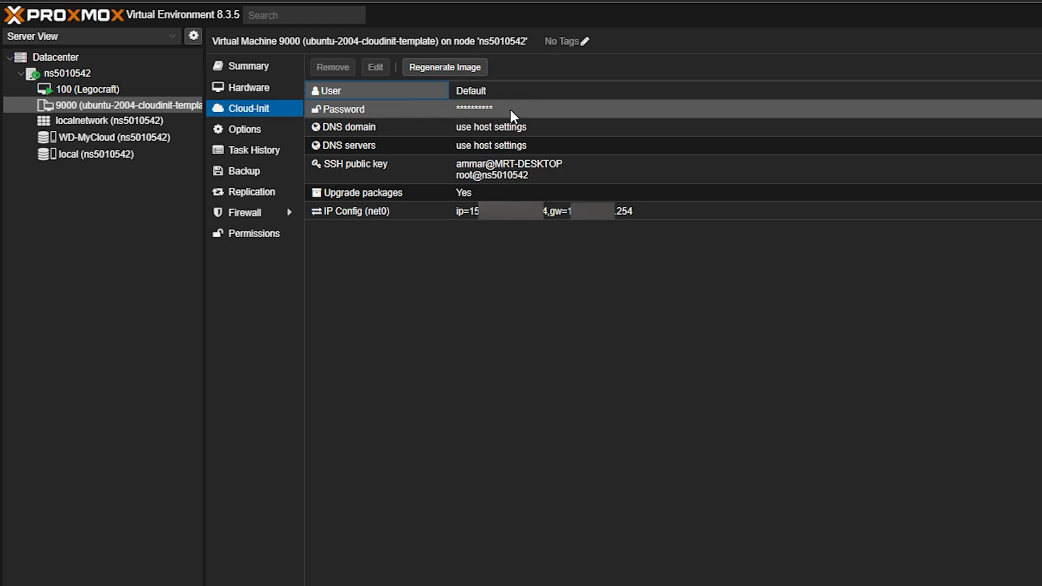
left_click(345, 108)
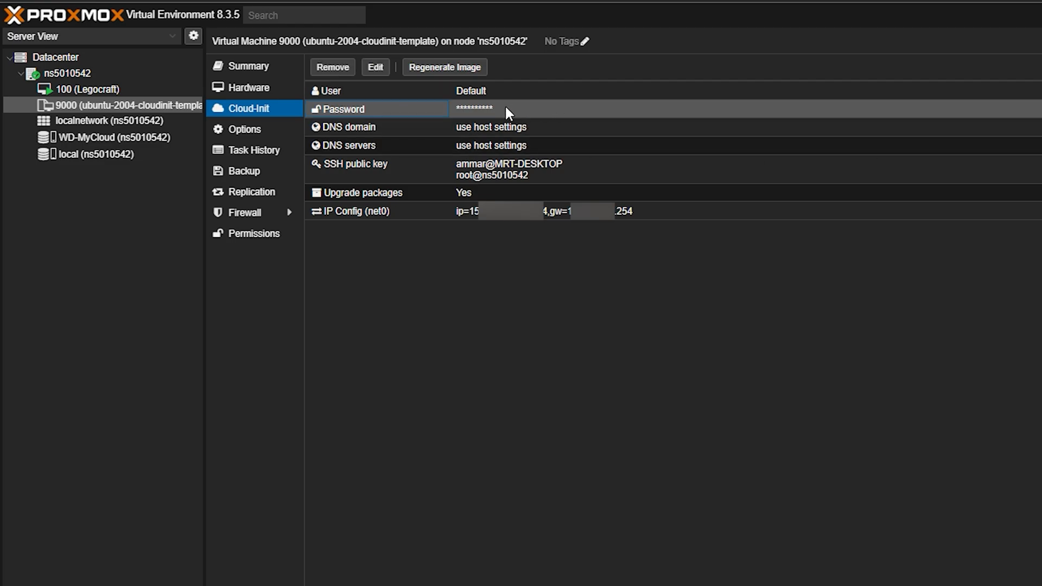
mouse_move(479, 112)
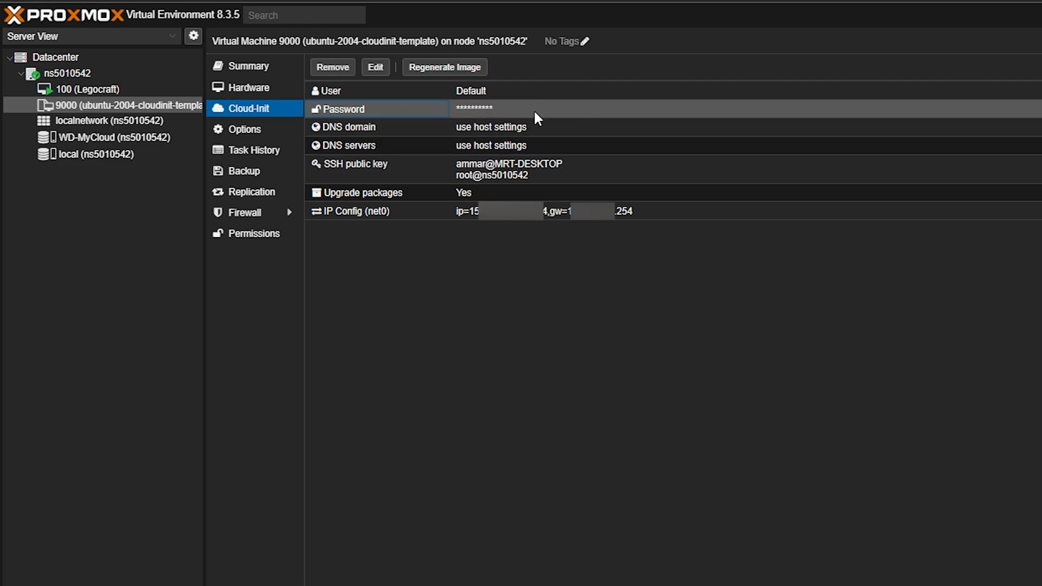
mouse_move(485, 127)
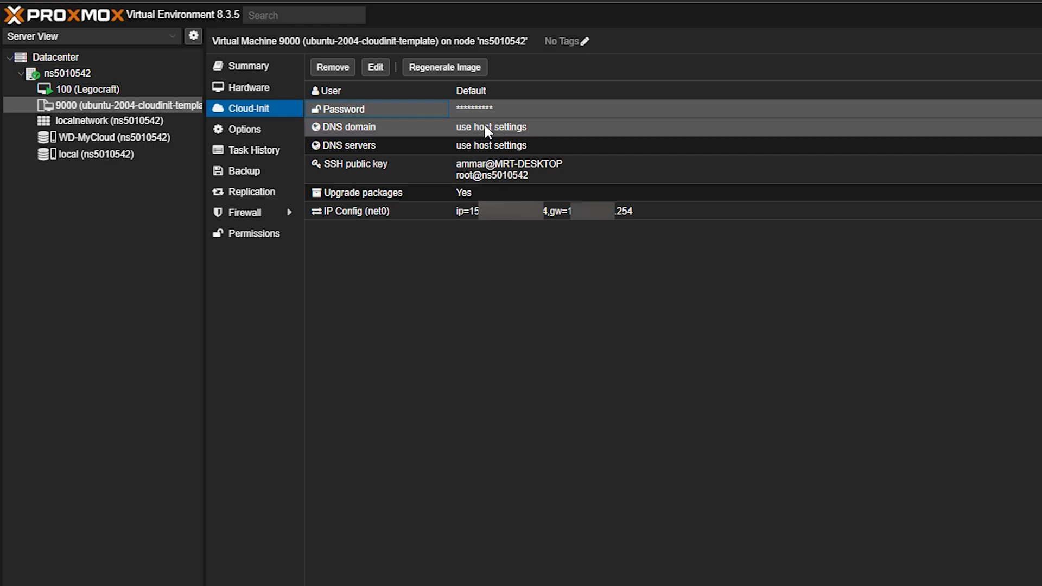
mouse_move(538, 114)
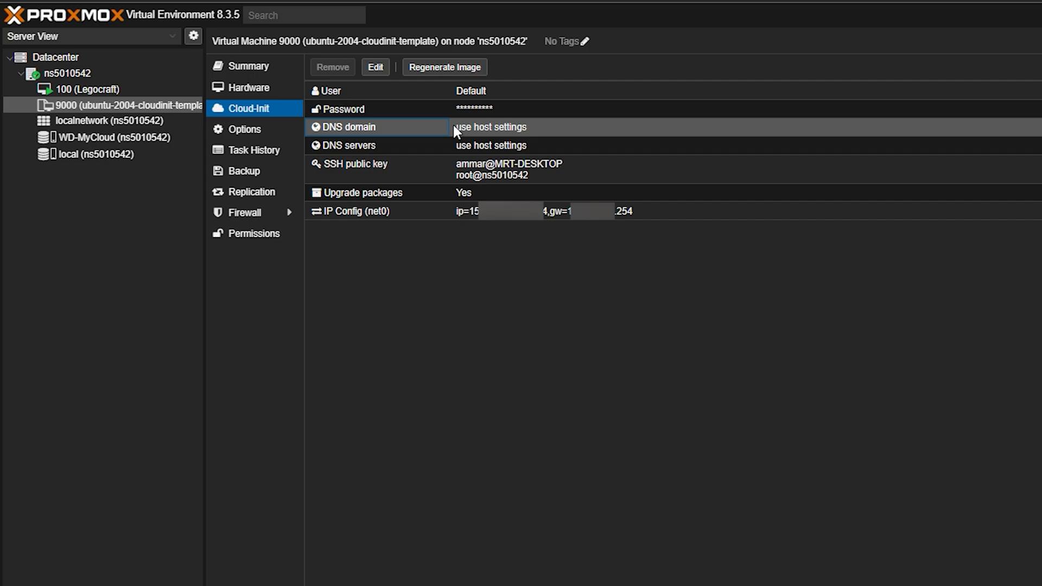
left_click(347, 144)
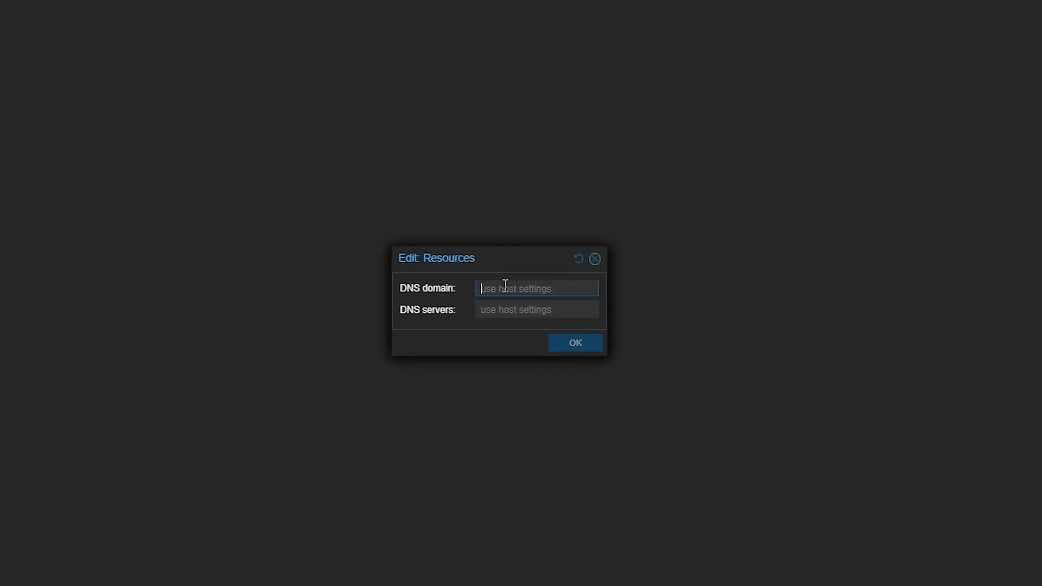
Enter 8.8.8 as a DNS server value for the template, leaving the setting otherwise unchanged.
type("8.8.8")
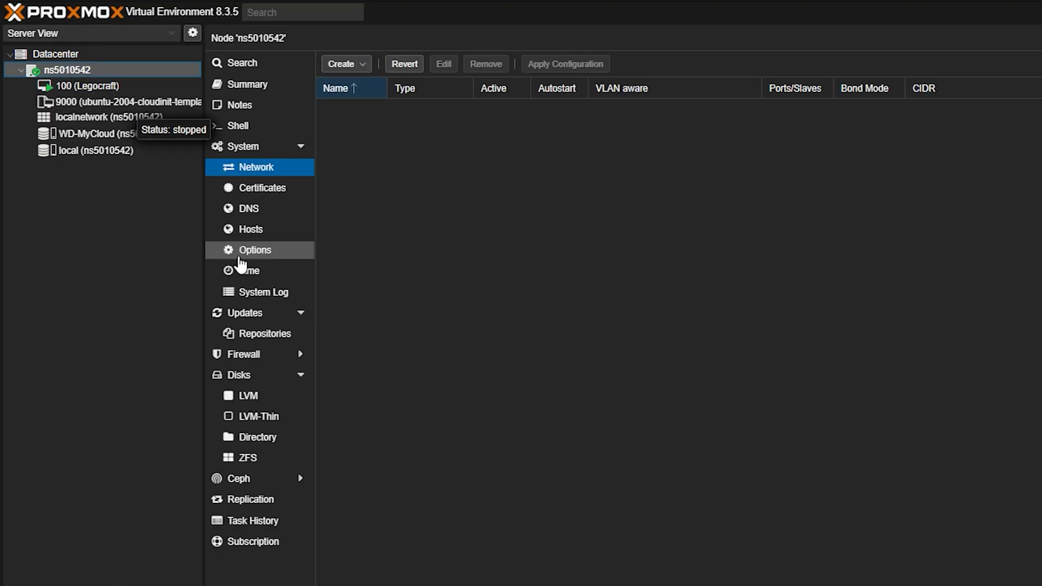
Compare the host node's DNS servers with template 9000's Cloud-Init user, SSH key and IP entries.
left_click(247, 208)
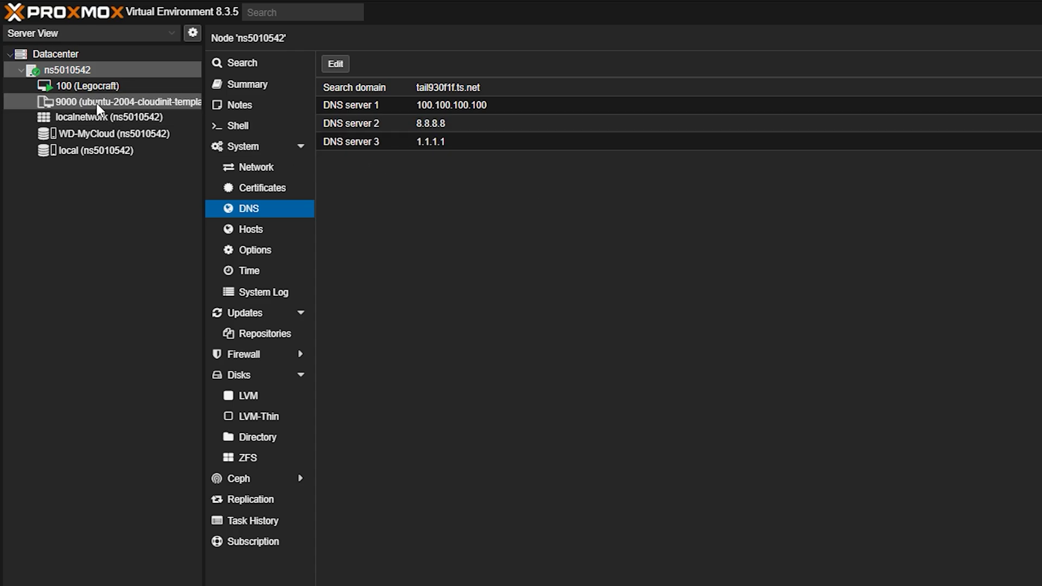
left_click(128, 102)
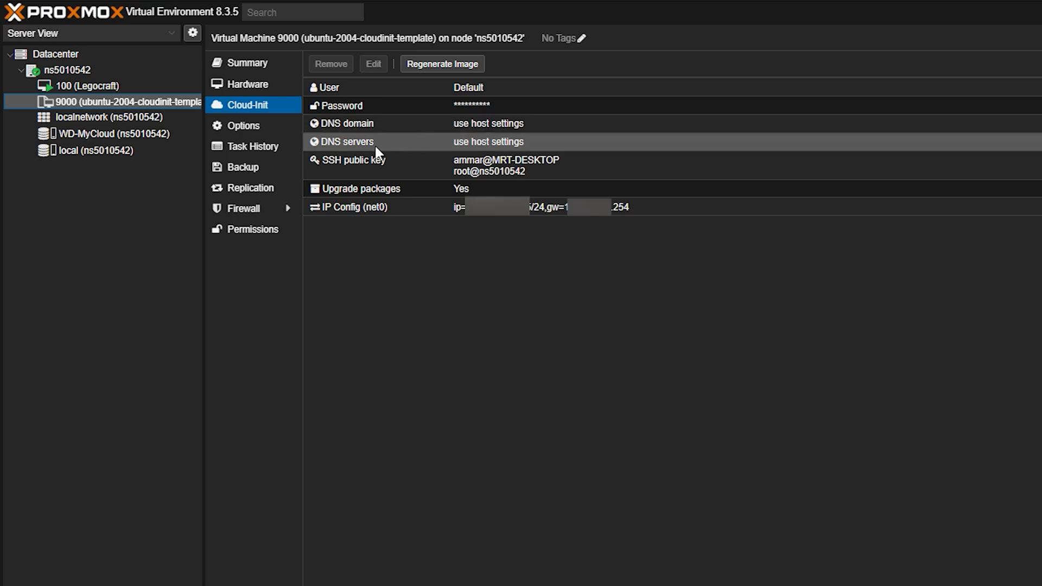
mouse_move(539, 147)
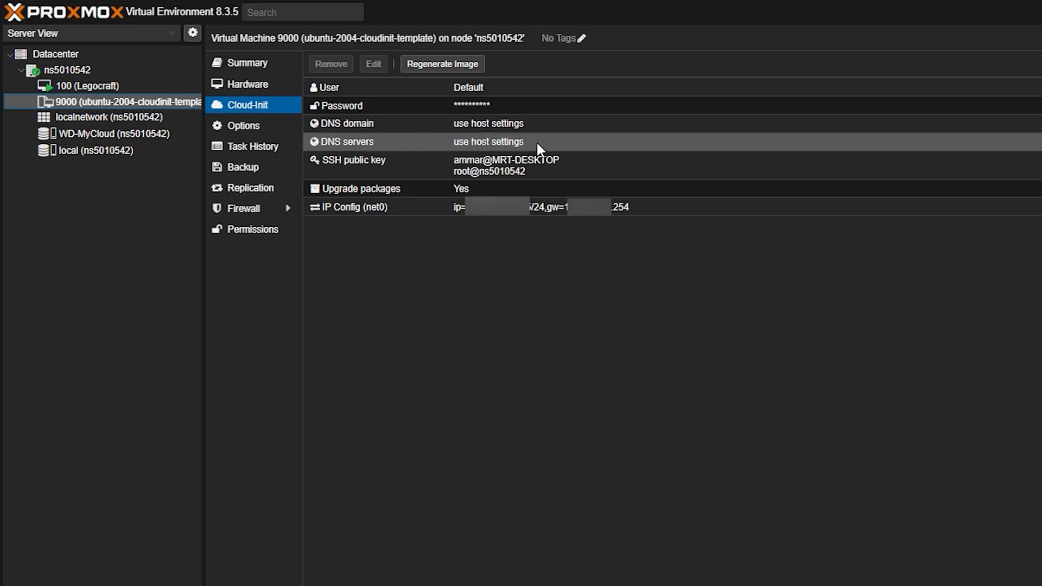
left_click(369, 165)
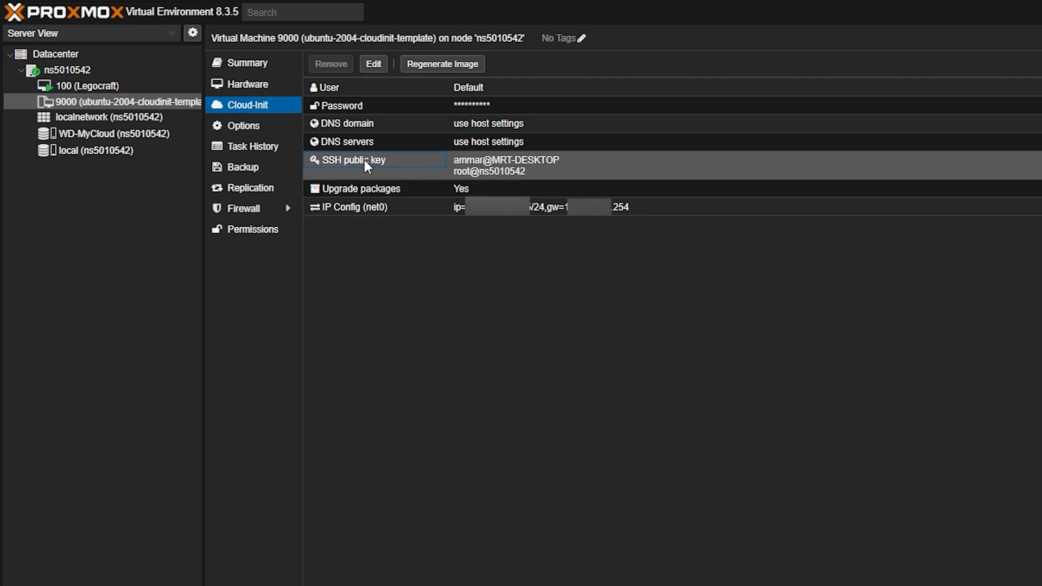
mouse_move(483, 168)
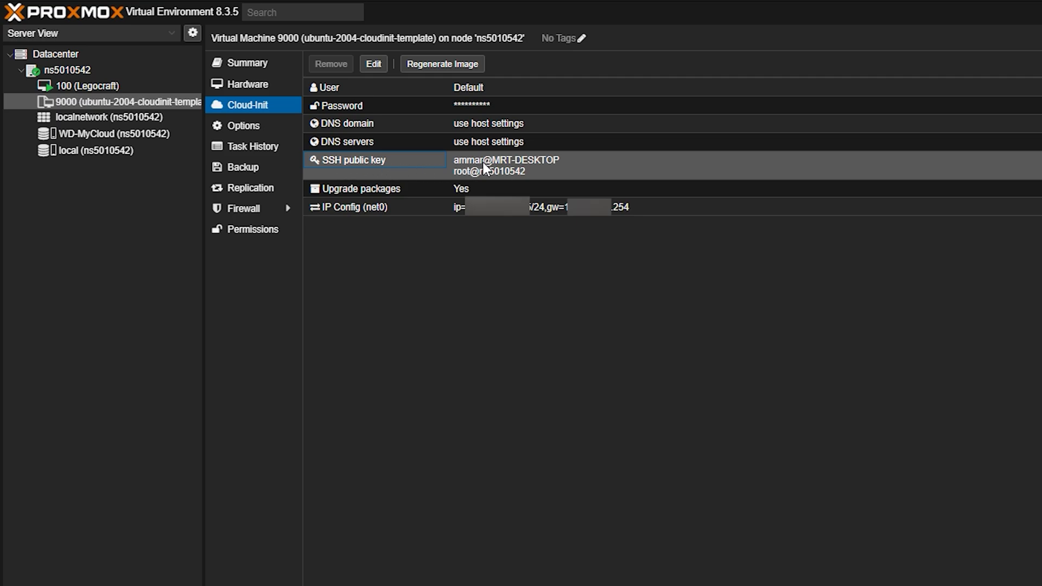
mouse_move(510, 167)
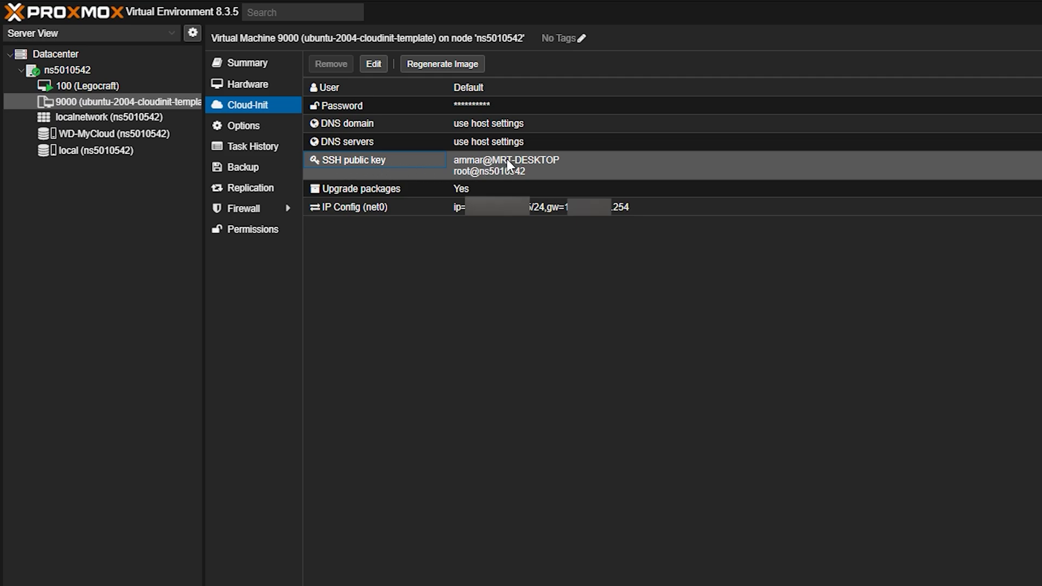
mouse_move(475, 175)
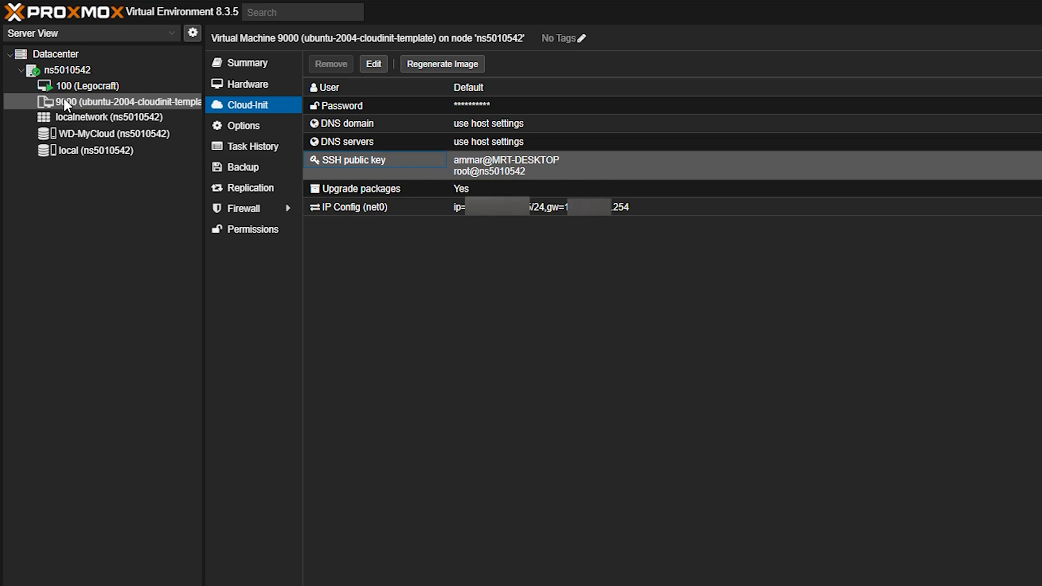
left_click(67, 70)
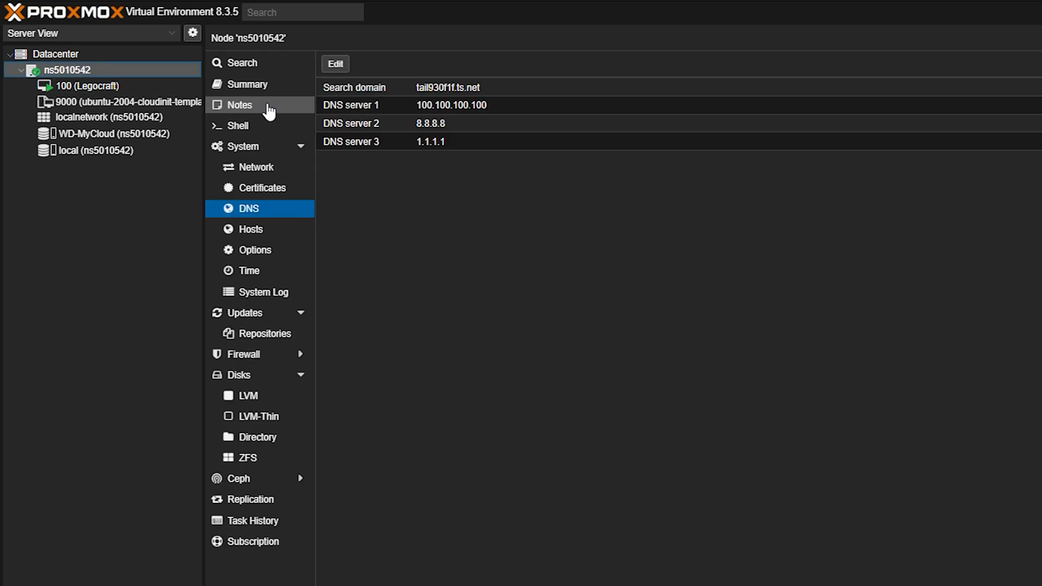
mouse_move(258, 126)
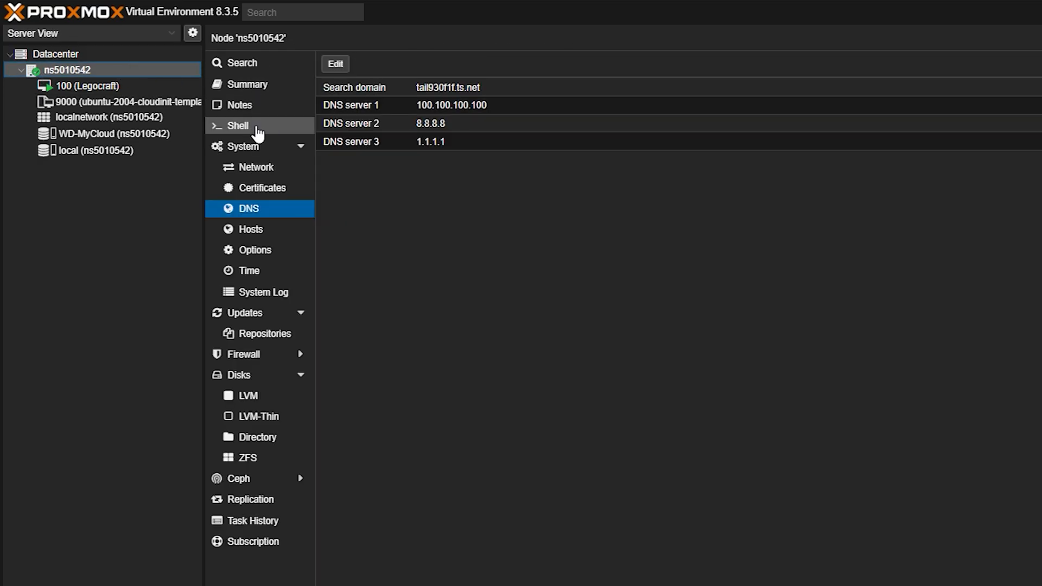
left_click(236, 126)
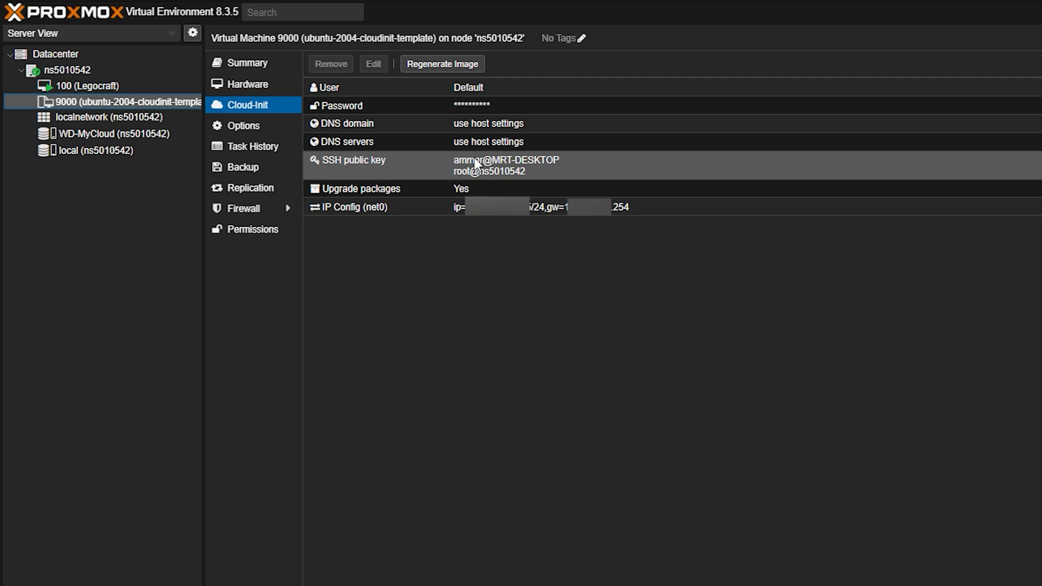
mouse_move(399, 324)
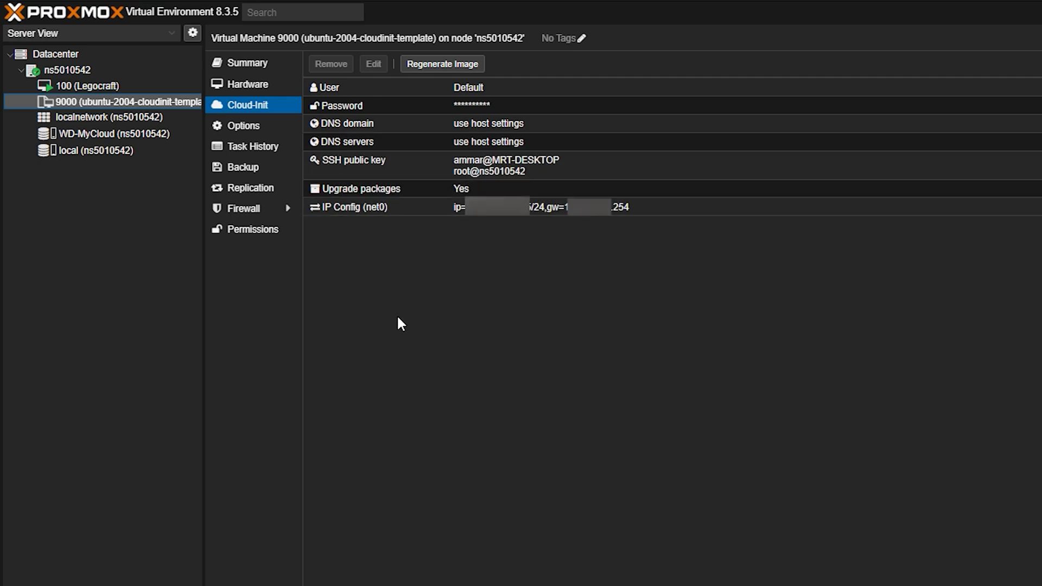
mouse_move(525, 432)
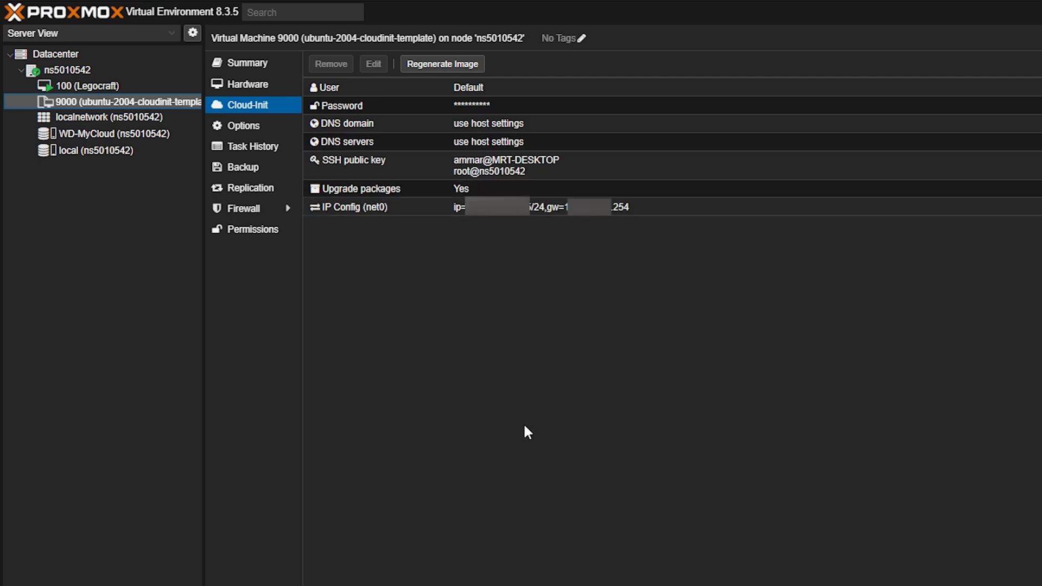
mouse_move(528, 407)
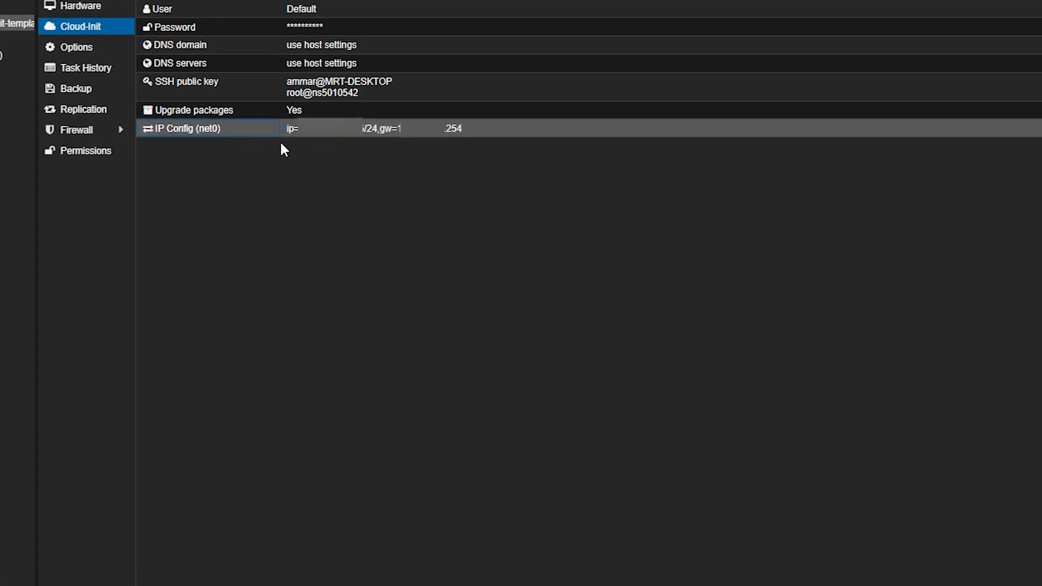
Edit template 9000's IP Config (net0) with IPv4 addressing kept on Static.
double_click(184, 128)
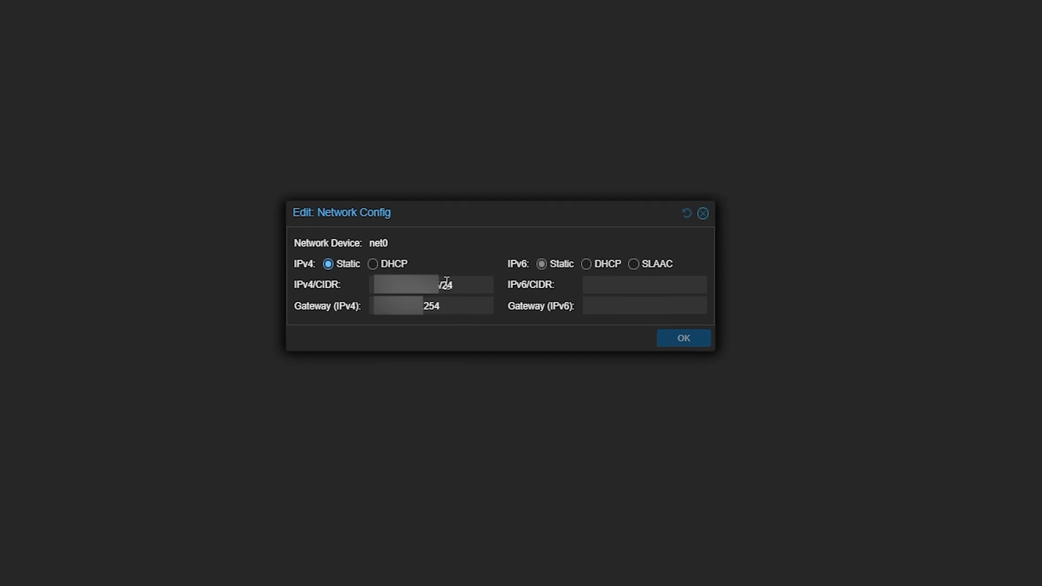
left_click(432, 284)
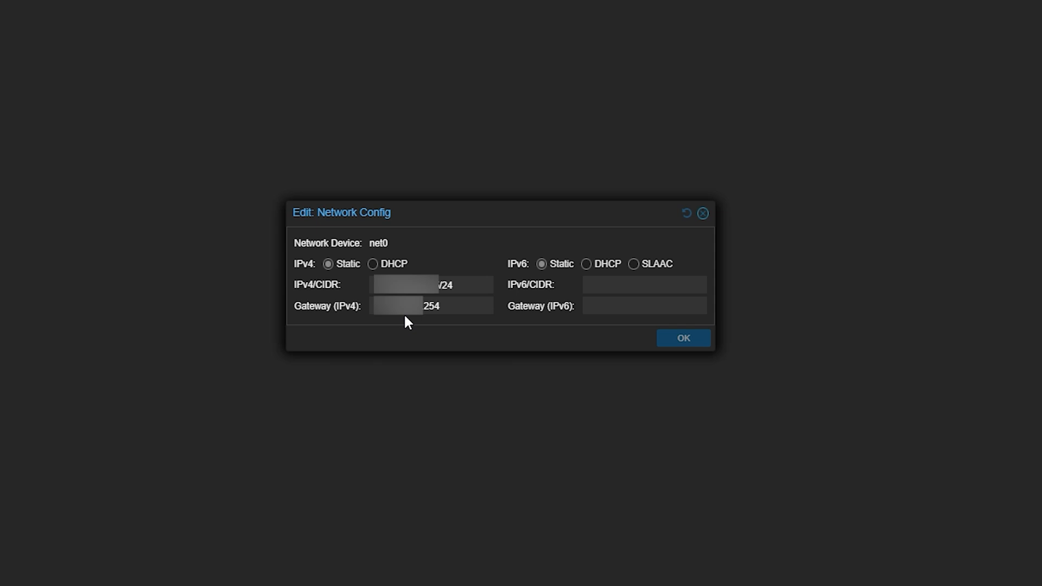
mouse_move(330, 274)
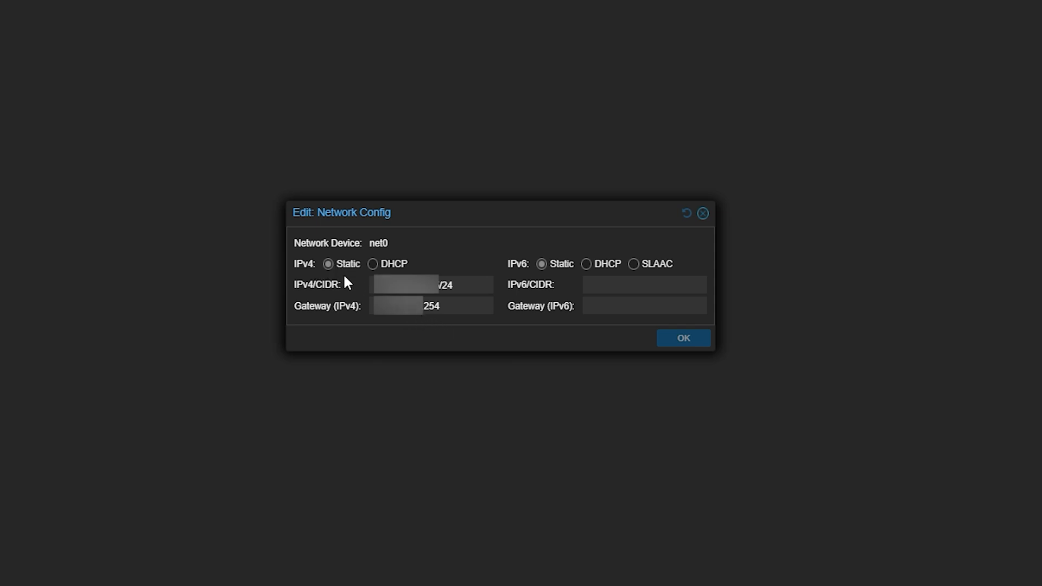
left_click(326, 264)
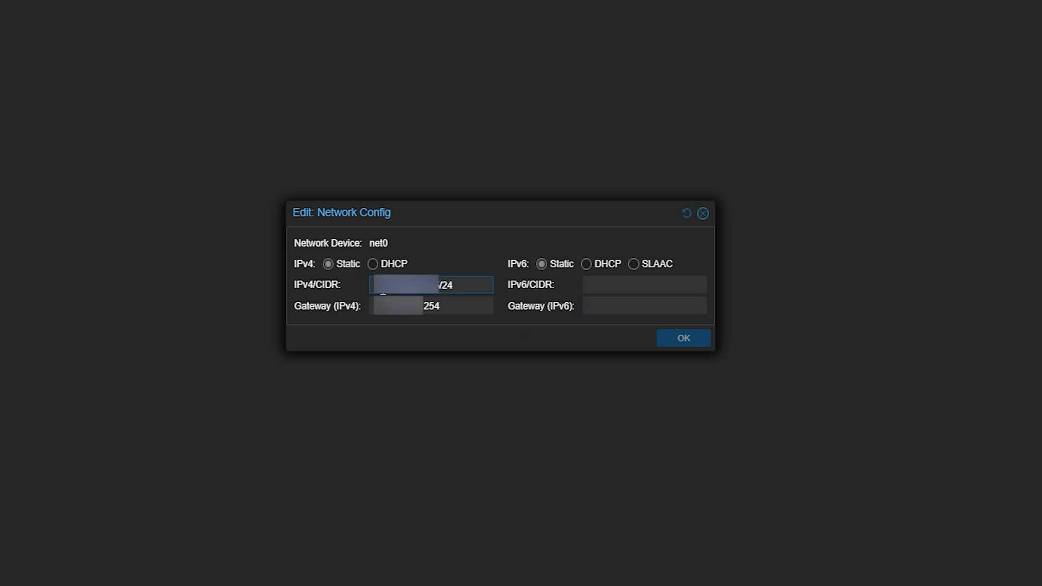
mouse_move(335, 297)
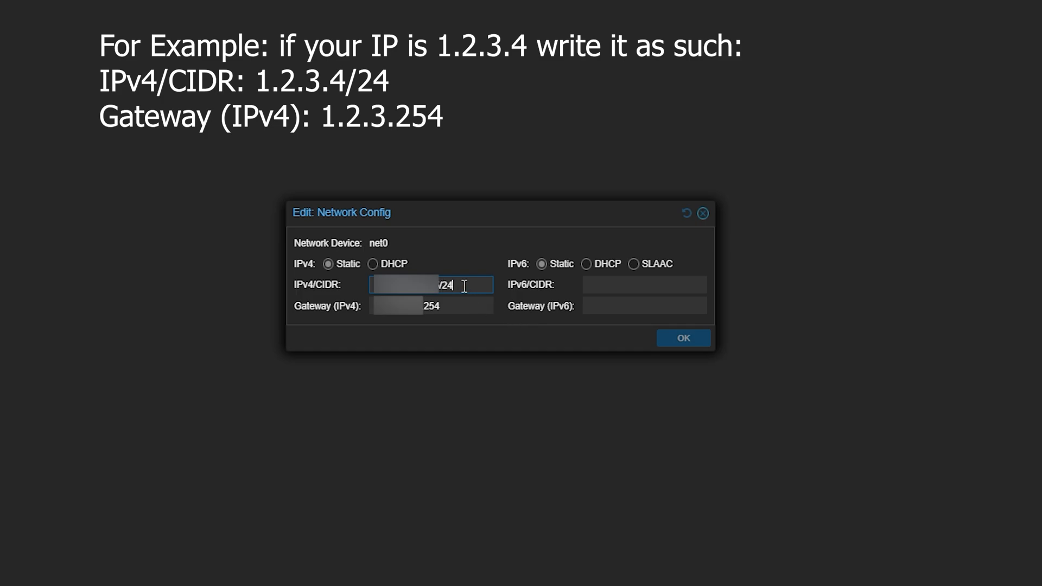
mouse_move(544, 360)
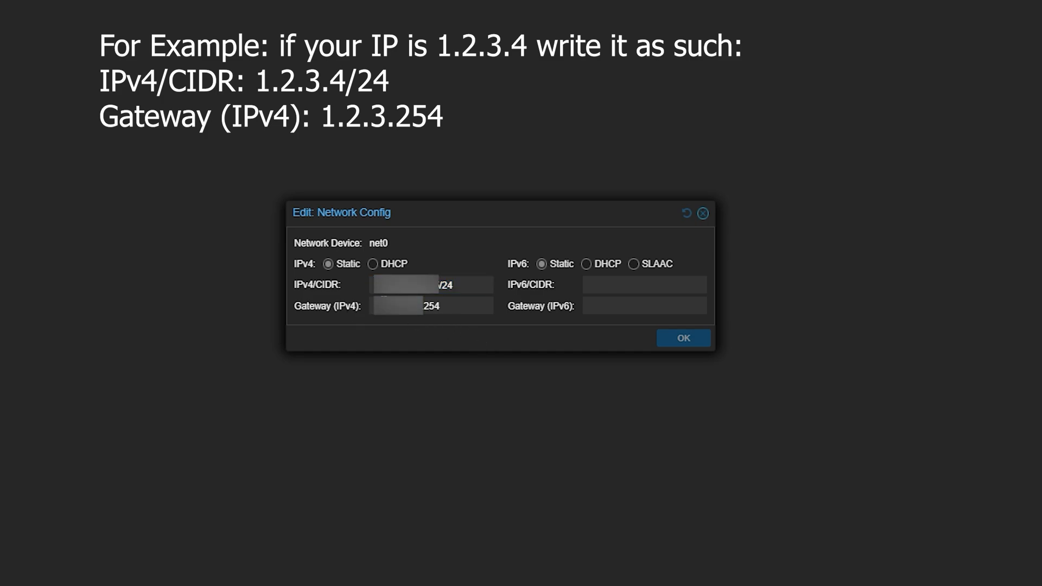
Fill net0 with a static IPv4 address/24 and a gateway ending in .254.
left_click(431, 306)
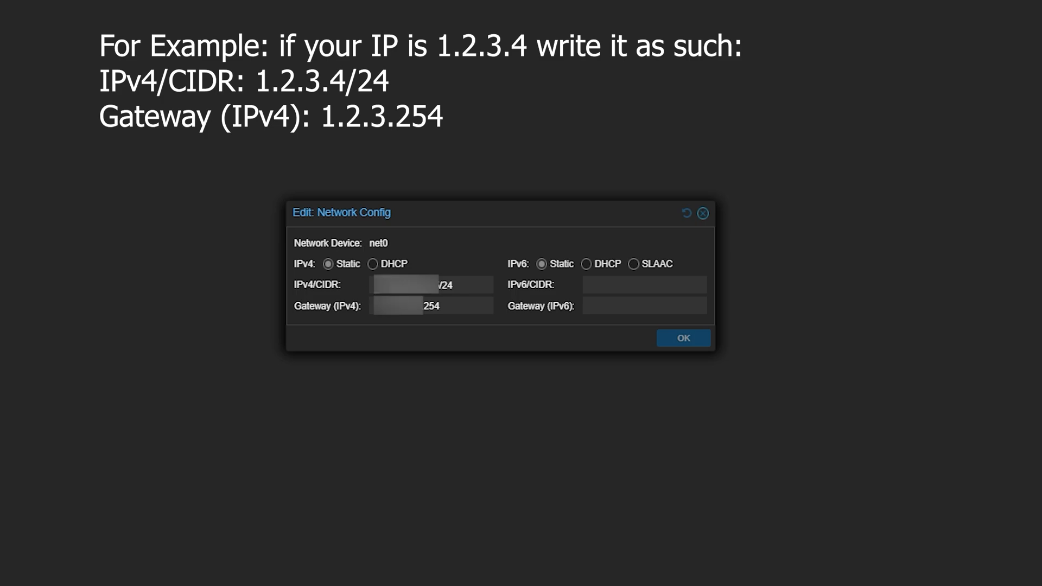
left_click(431, 284)
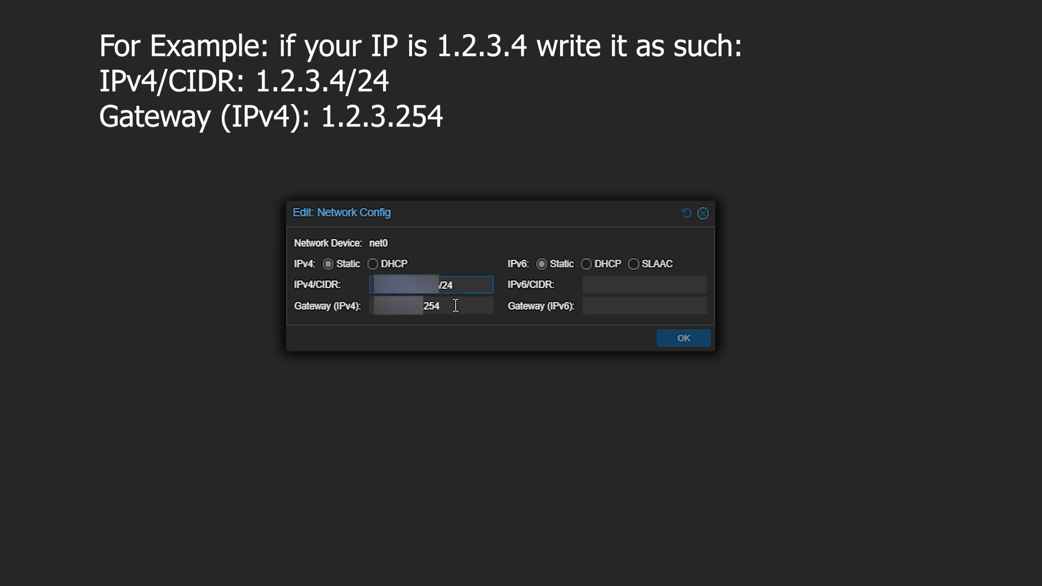
left_click(431, 306)
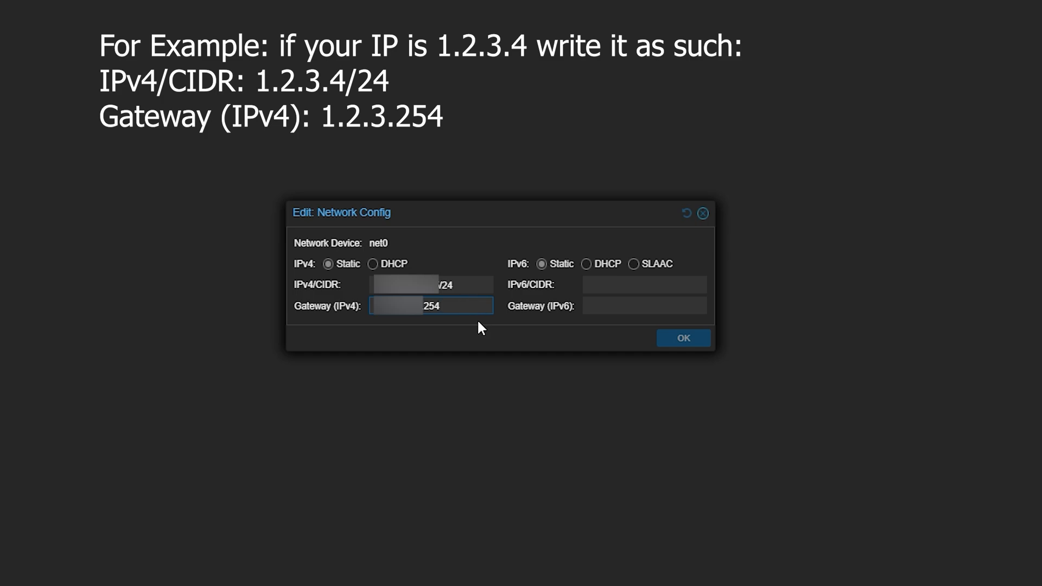
mouse_move(712, 221)
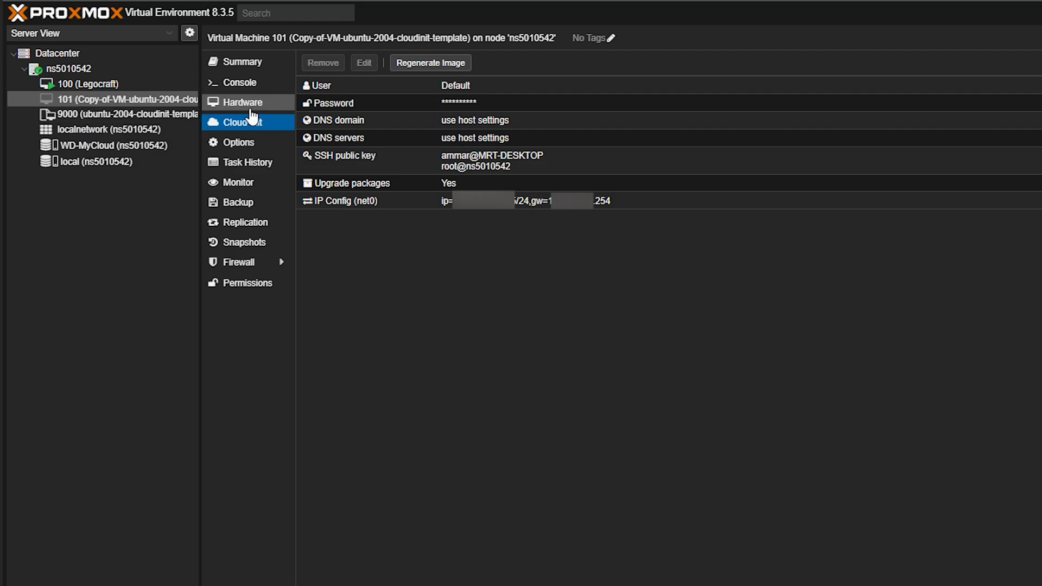
Edit the Network Device (net0) from cloned VM 101's hardware list.
left_click(242, 102)
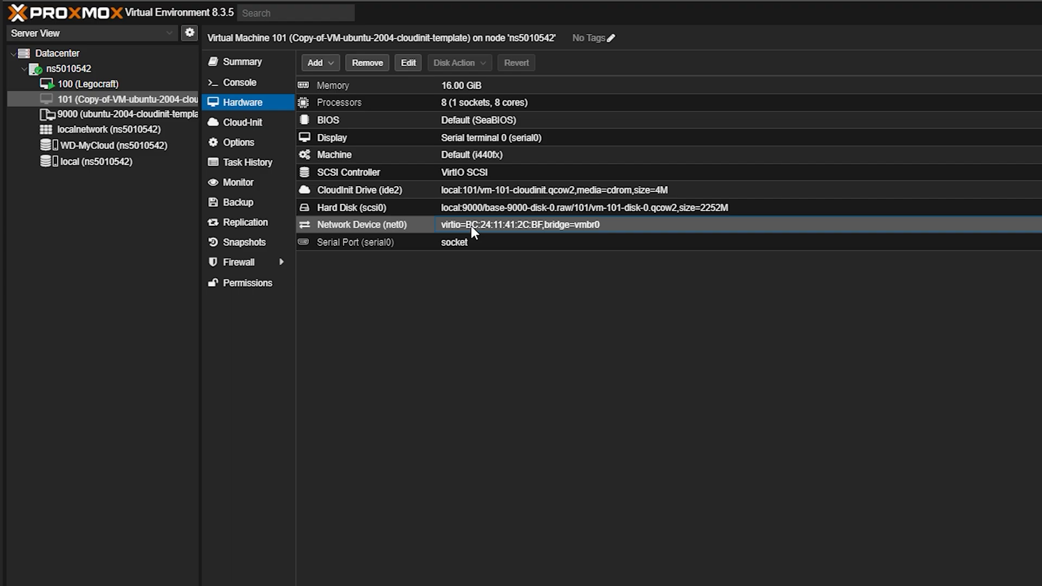
double_click(519, 224)
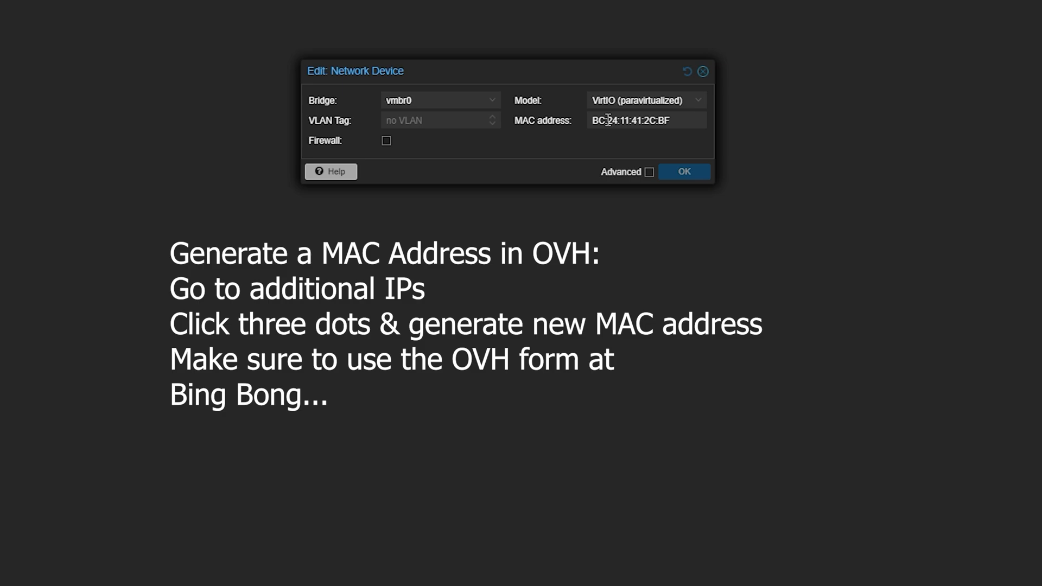
Replace VM 101's net0 MAC address with the newly generated one and confirm.
triple_click(644, 120)
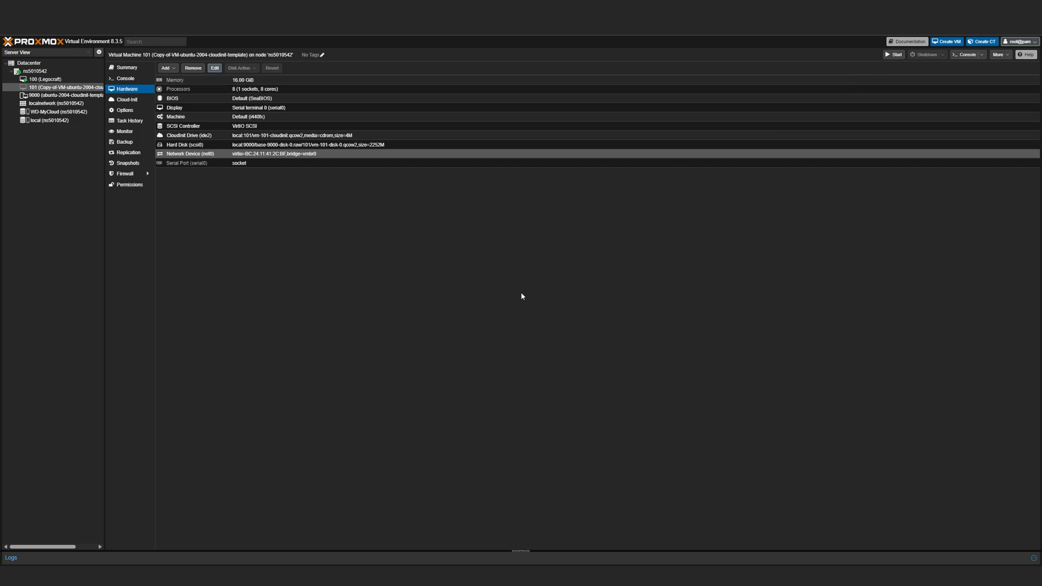
mouse_move(366, 284)
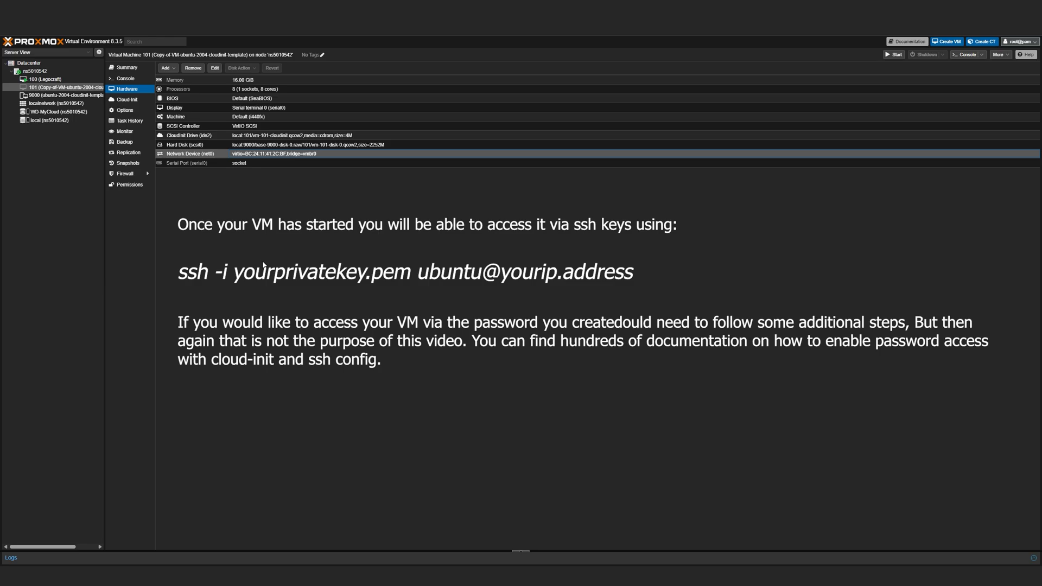
mouse_move(397, 264)
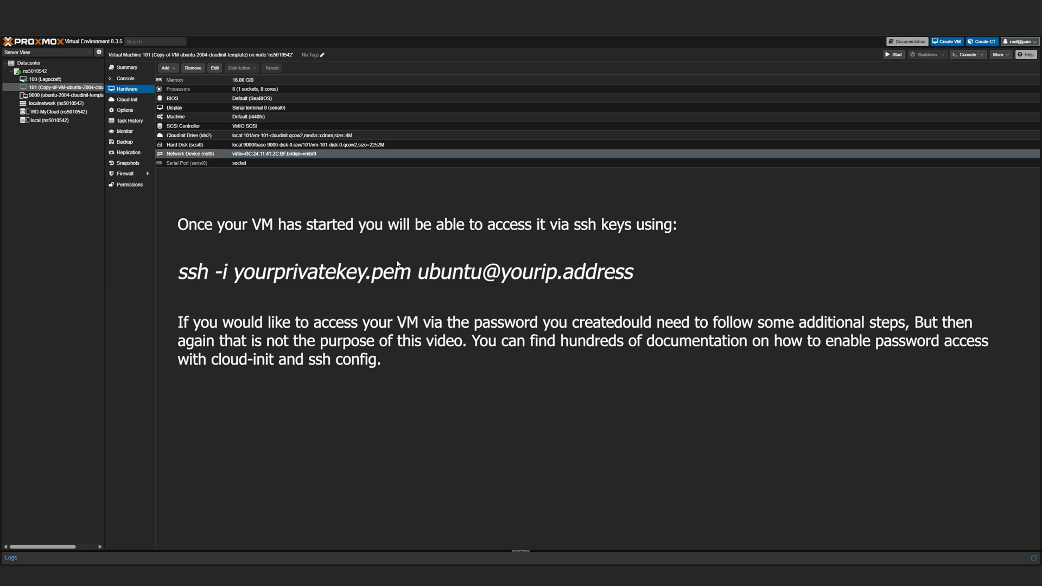